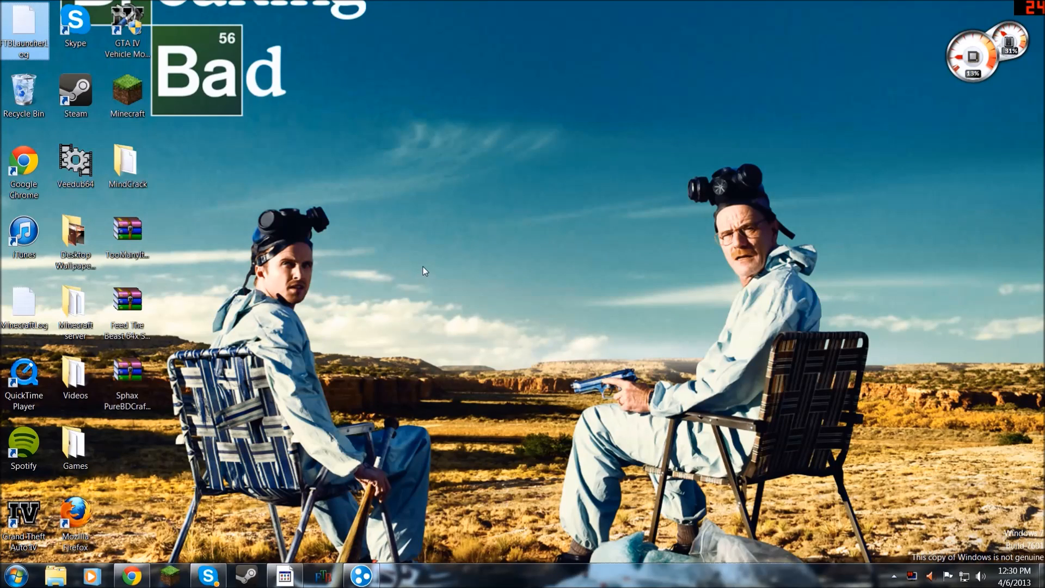
mouse_move(423, 233)
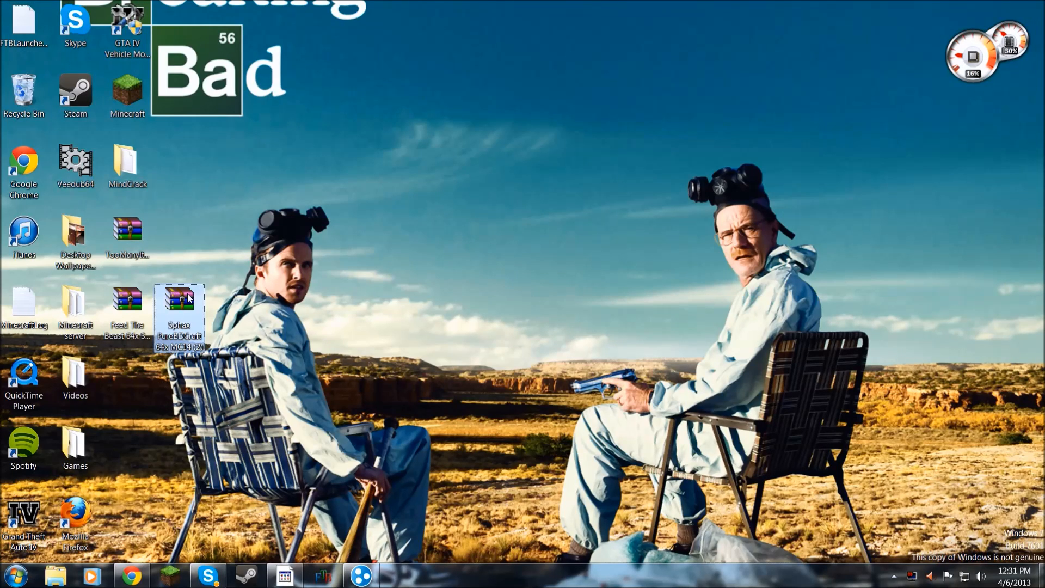
mouse_move(132, 575)
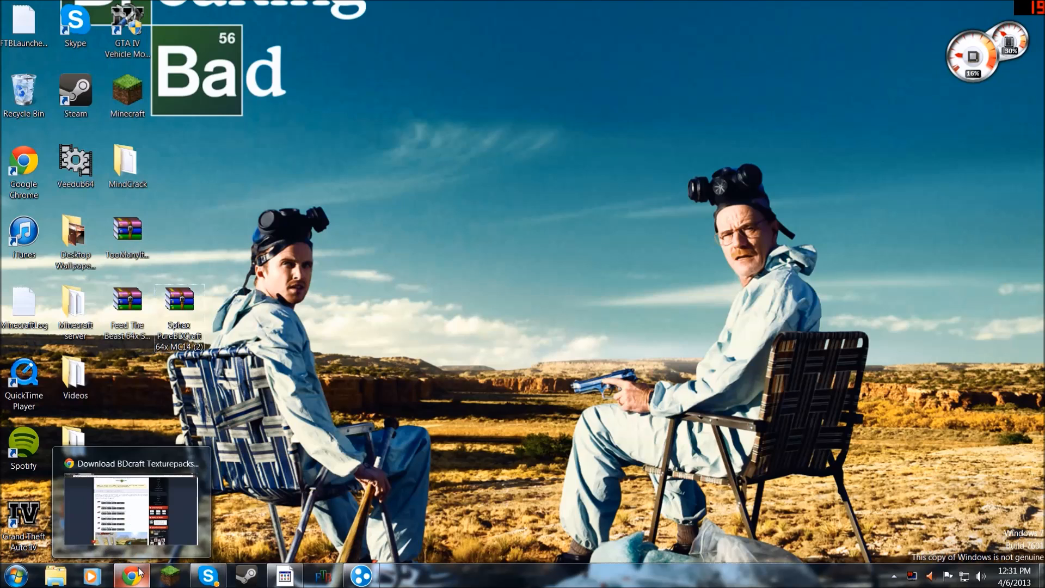
mouse_move(131, 575)
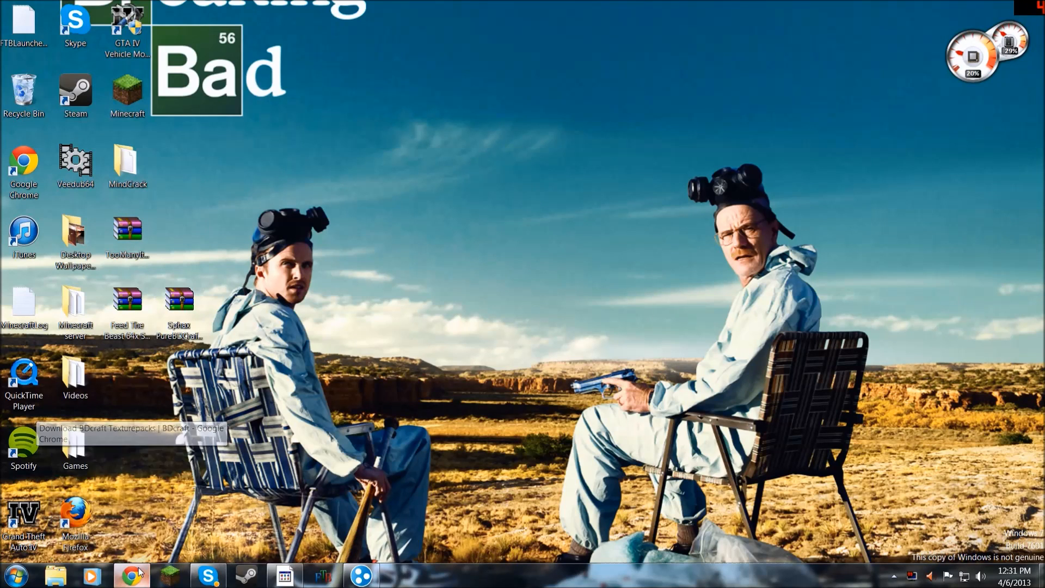
Step: Bring Chrome to the front on the Download BDcraft Texturepacks tab
left_click(131, 574)
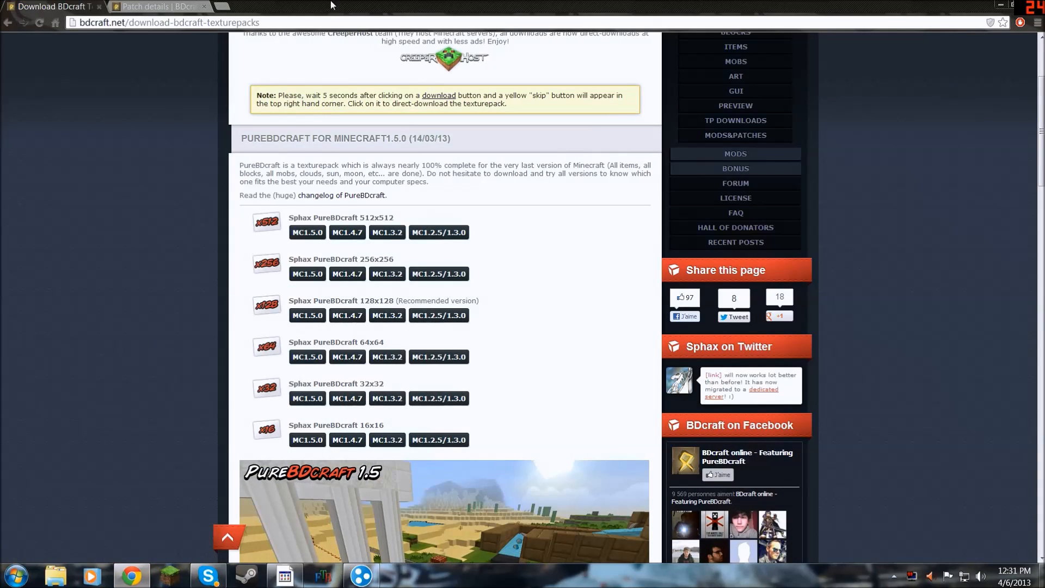
left_click(639, 7)
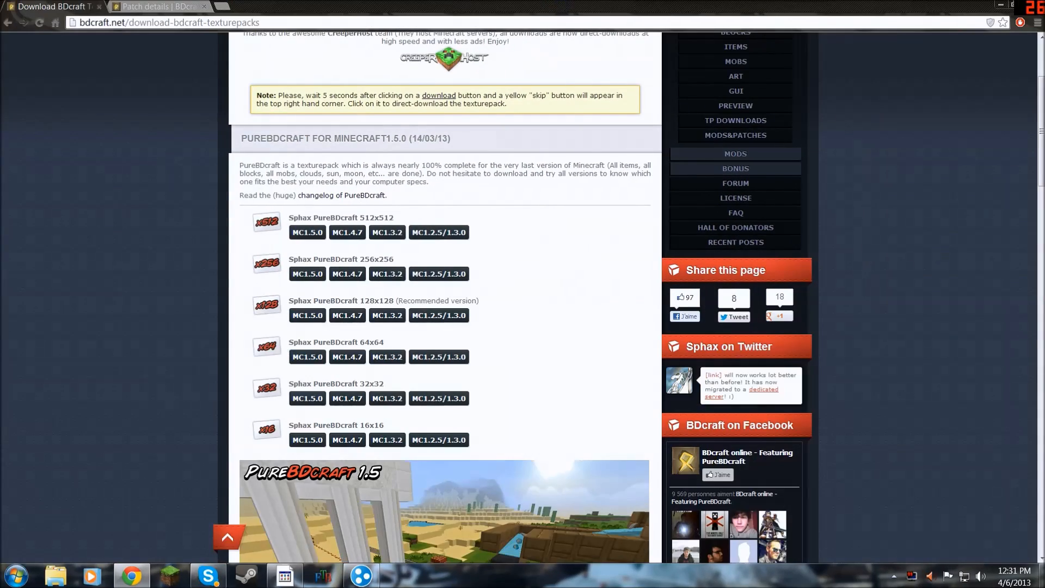
mouse_move(5, 7)
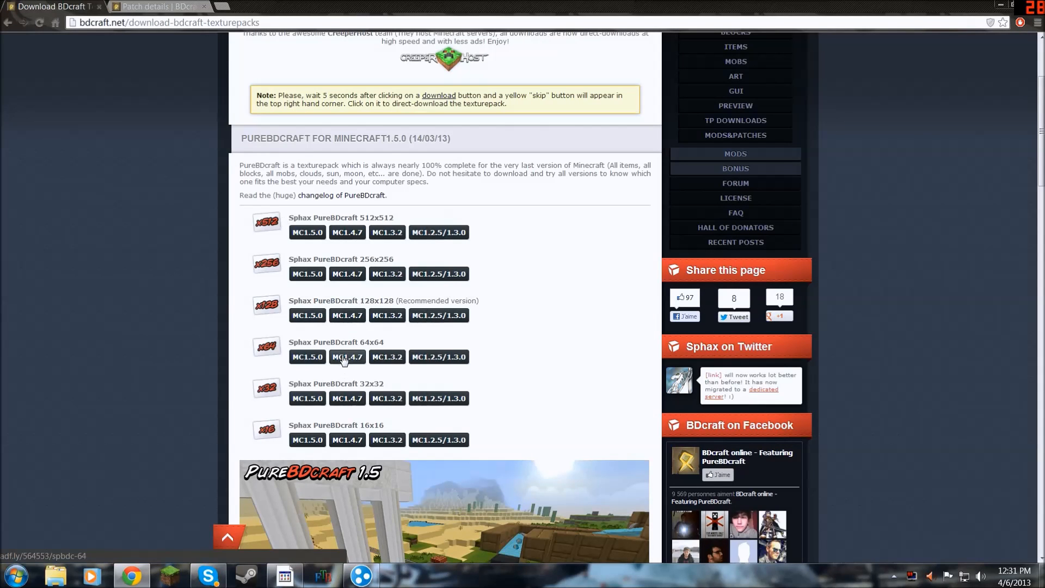
mouse_move(346, 316)
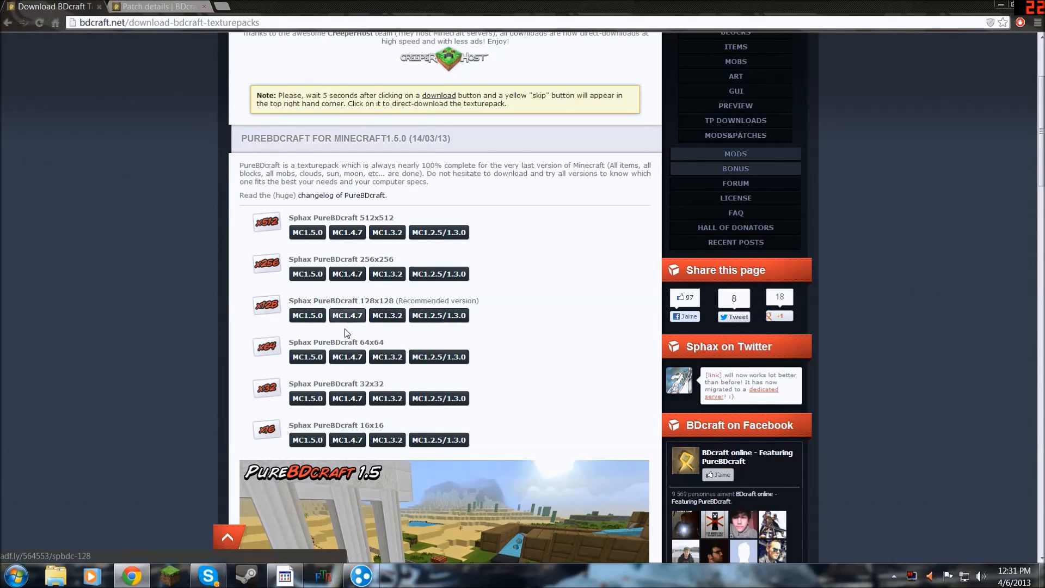
mouse_move(346, 357)
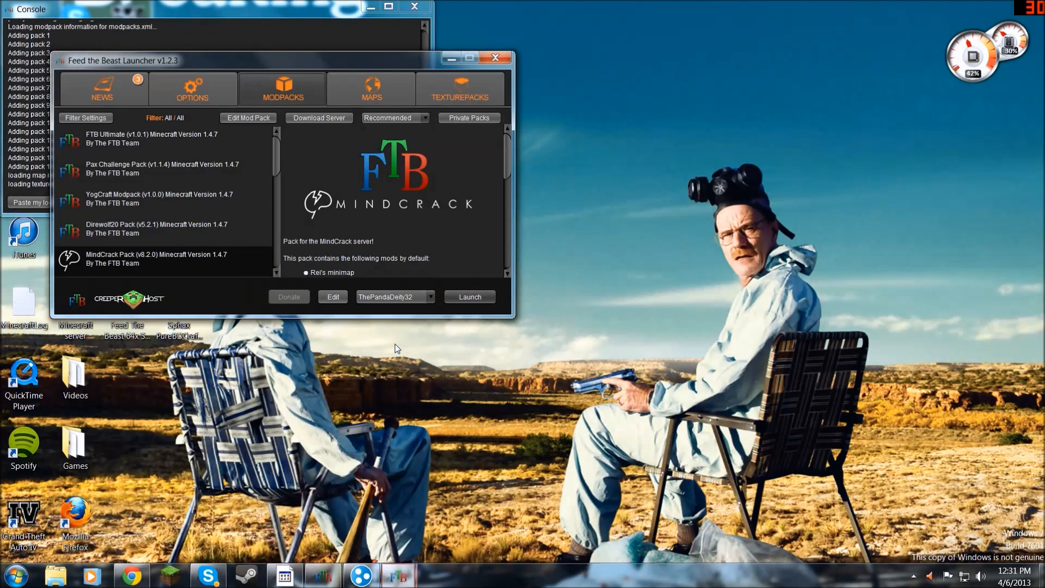
mouse_move(190, 245)
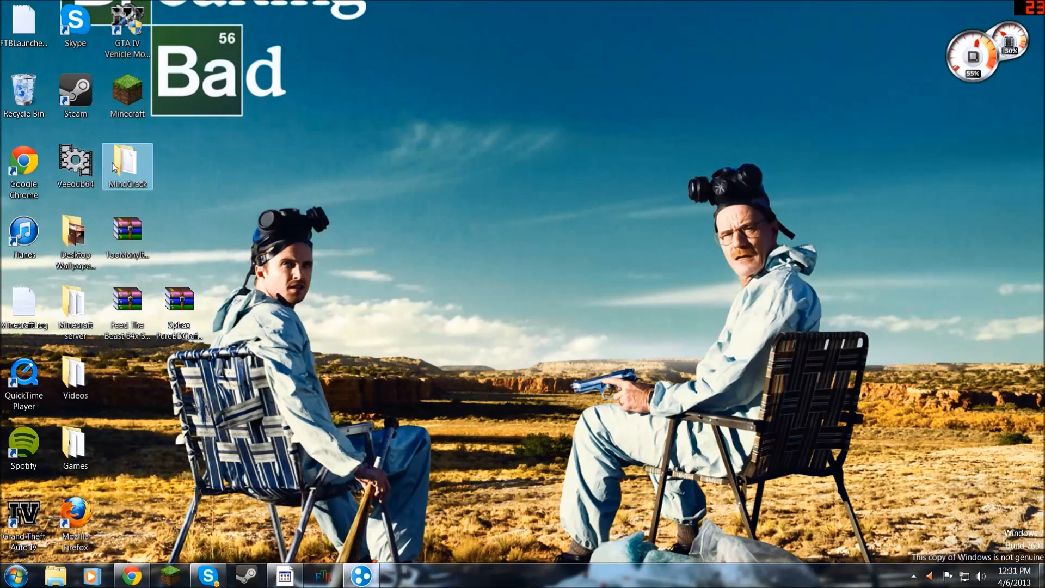
Step: Drag MindCrack toward the desktop centre, check its minecraft subfolder, and close Explorer
left_click_drag(127, 166, 438, 166)
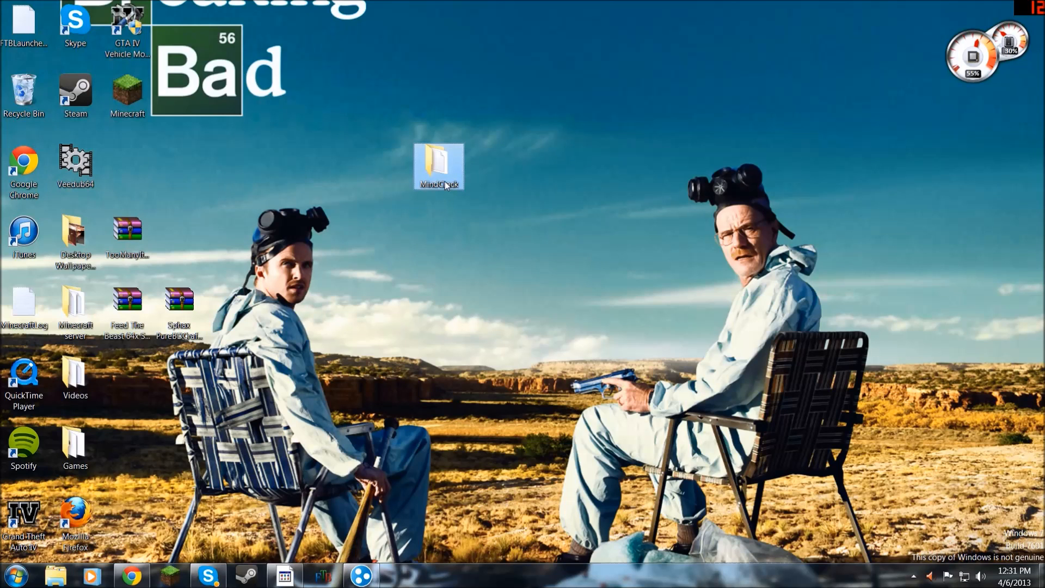
mouse_move(447, 155)
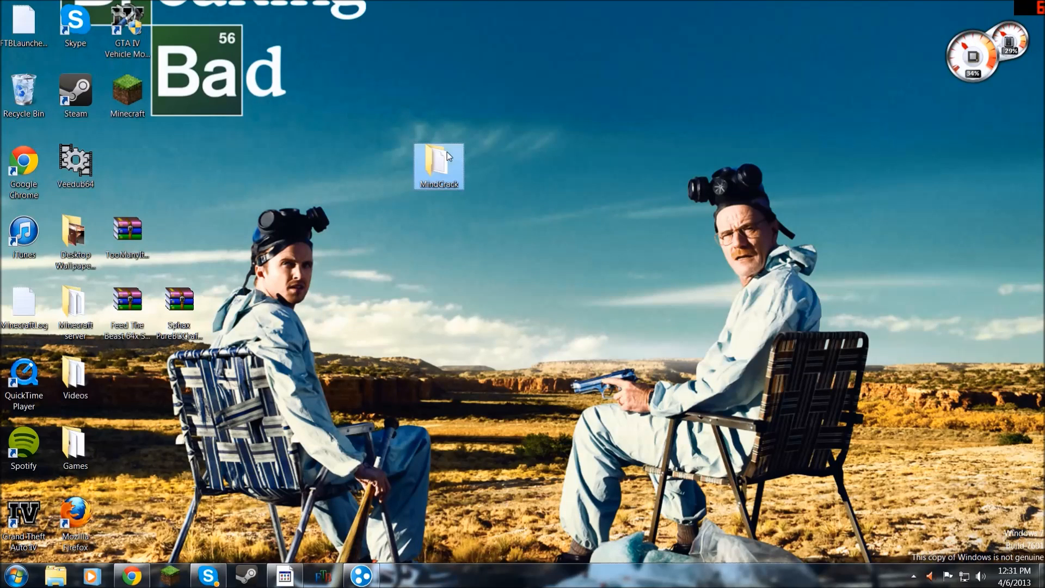
double_click(438, 165)
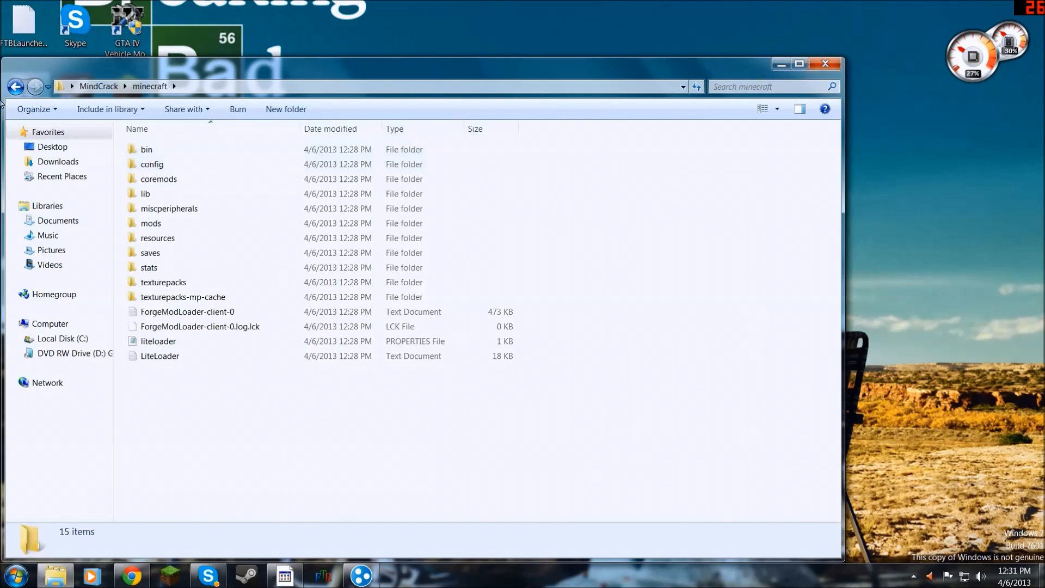
left_click(16, 87)
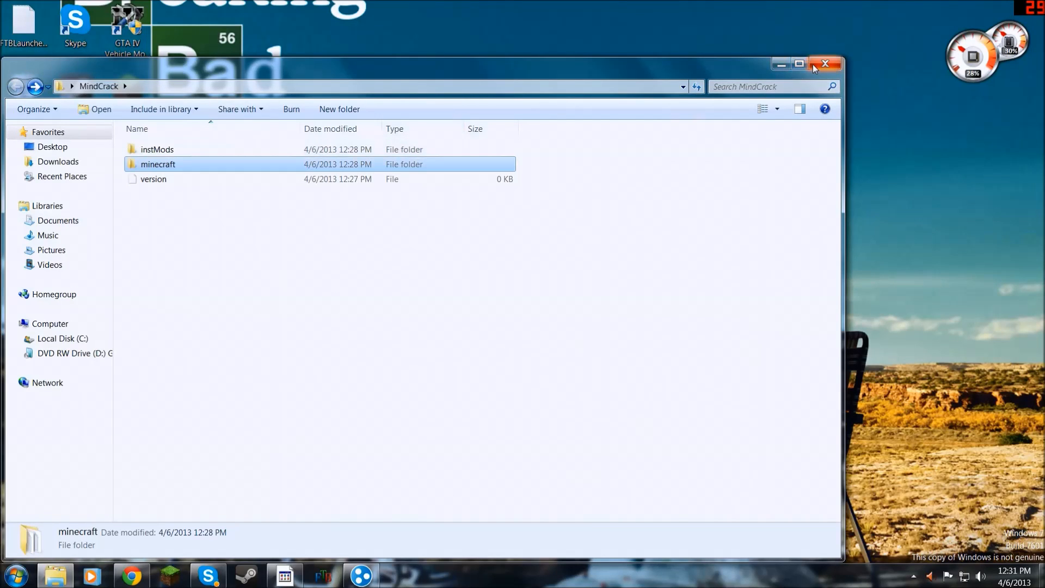
left_click(827, 64)
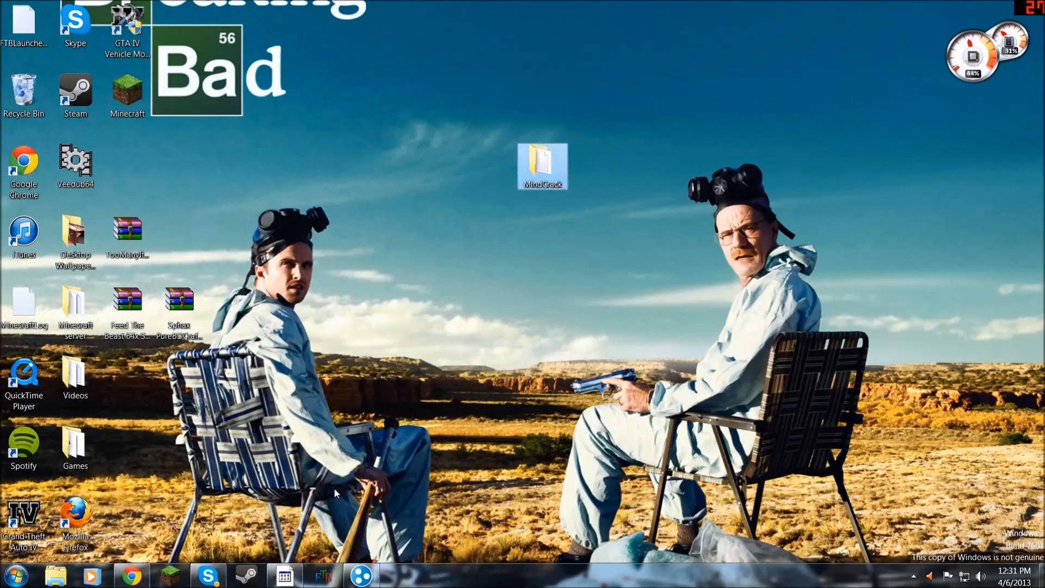
Step: Bring the BDcraft download page back up, briefly restore the window down, then maximize it
left_click(131, 575)
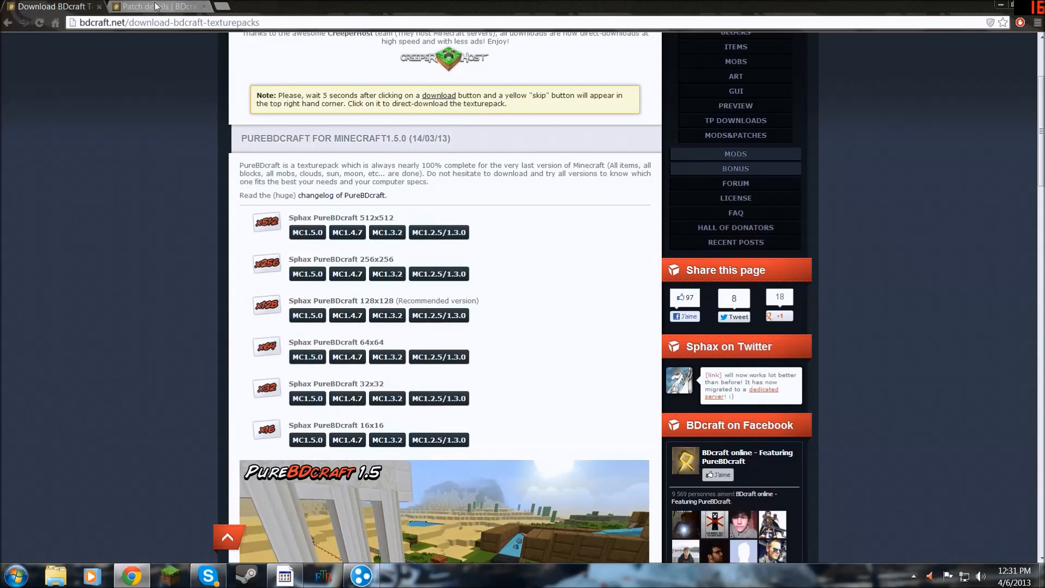
scroll("up", 3)
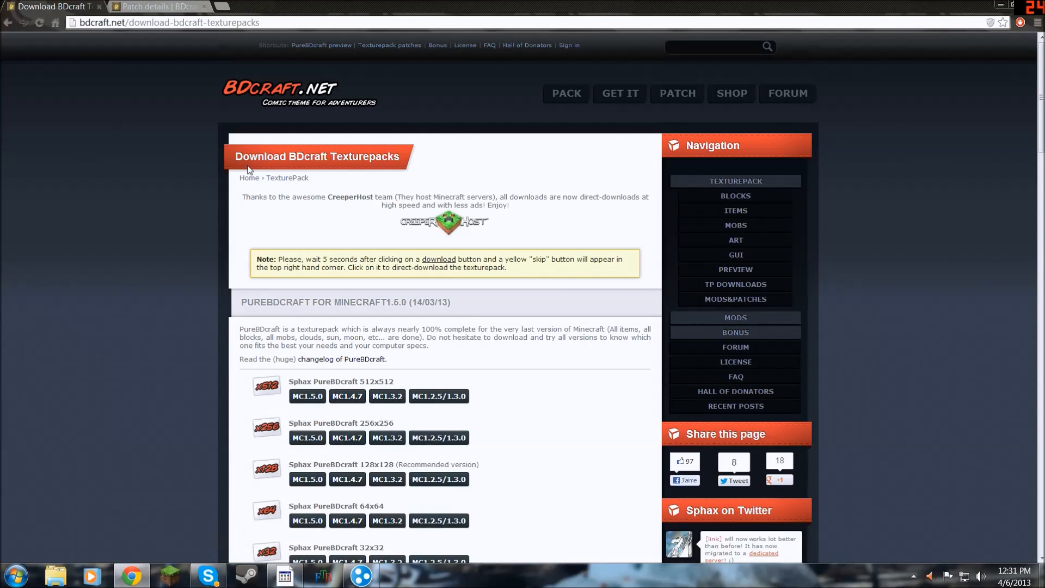
mouse_move(256, 186)
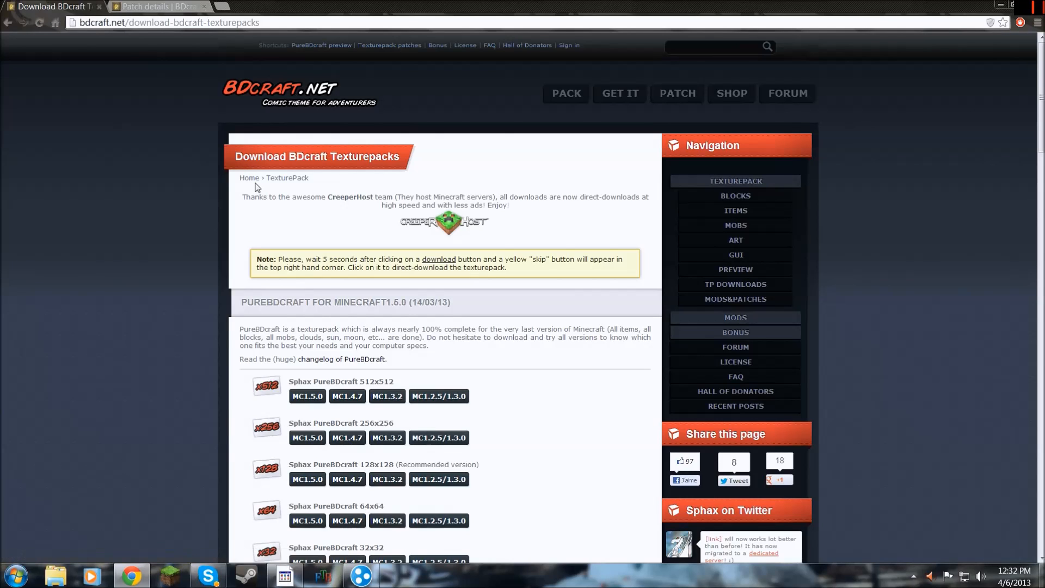
mouse_move(356, 438)
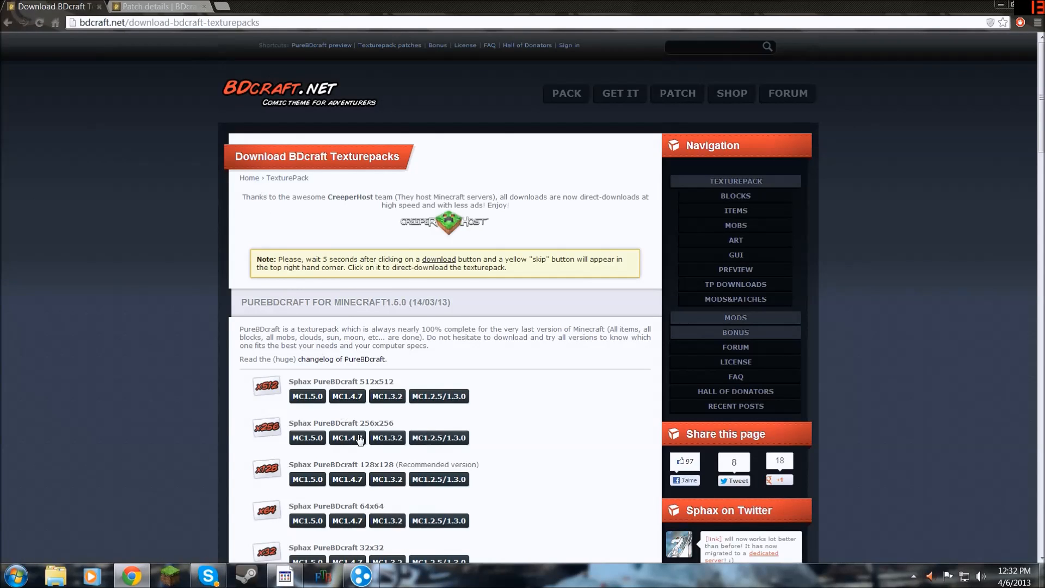
scroll("down", 3)
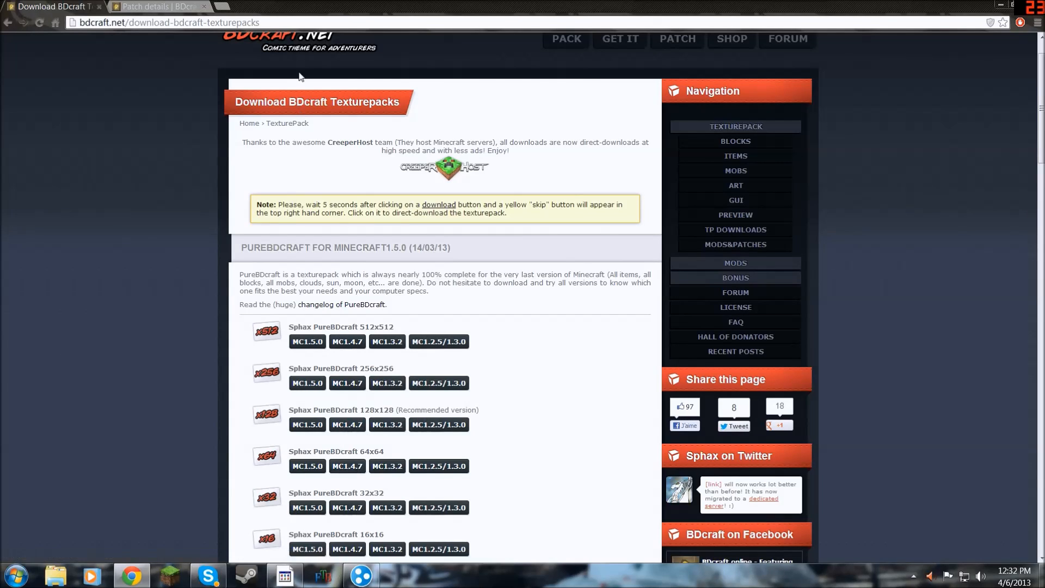
left_click(1026, 6)
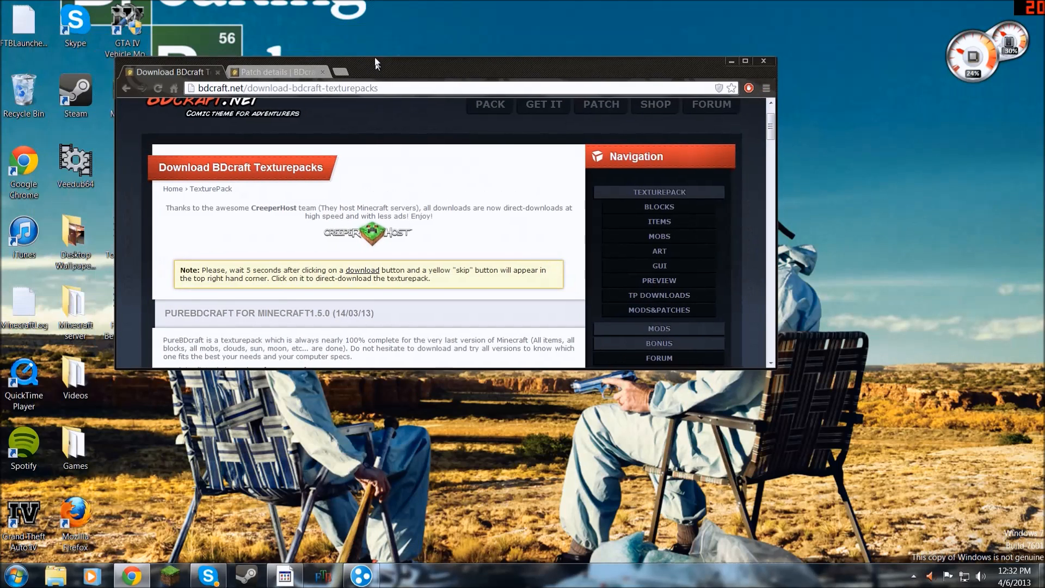
left_click(745, 61)
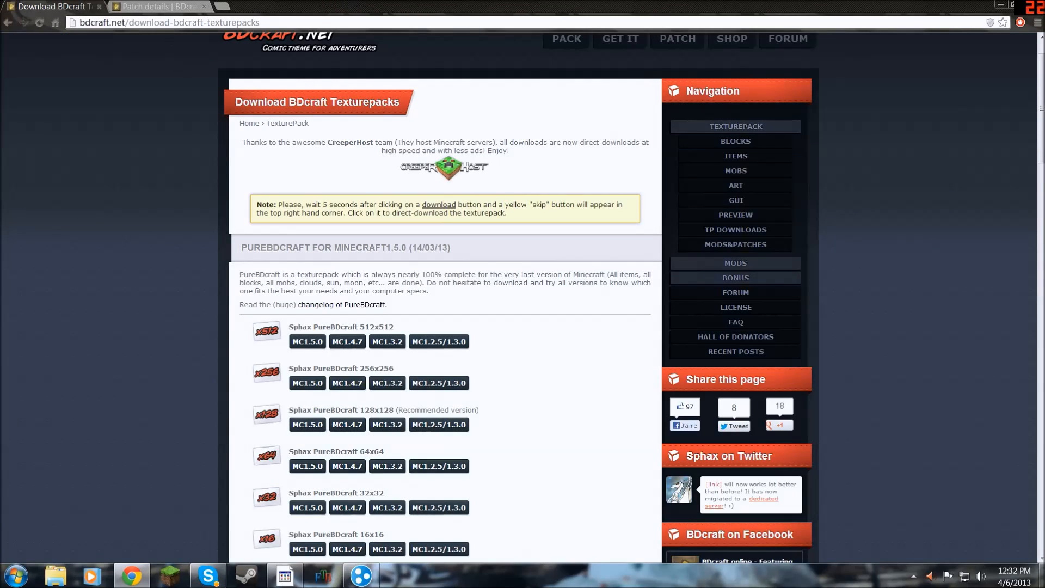
mouse_move(143, 6)
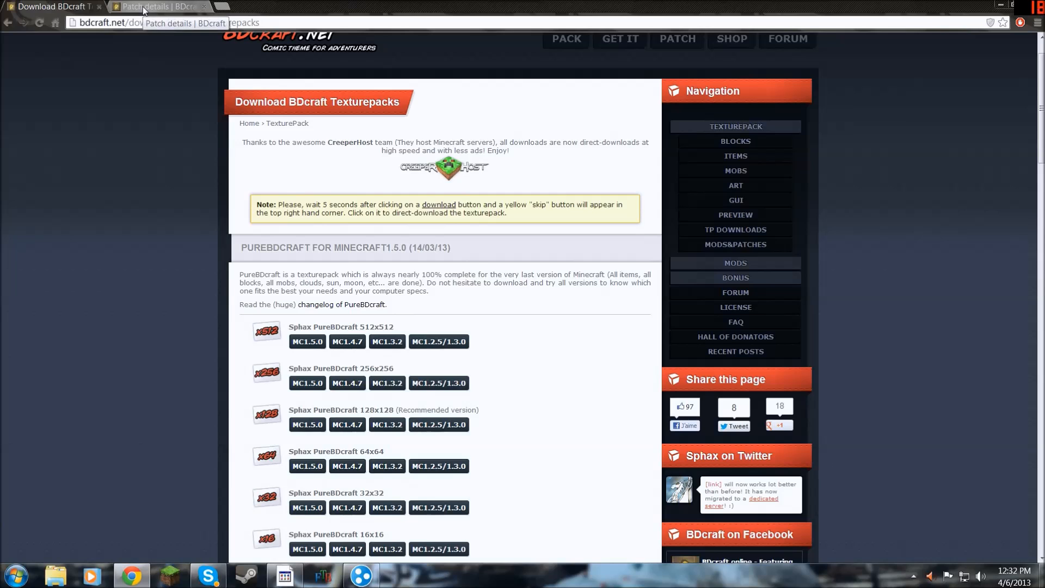
Step: Switch to the Feed the Beast Patch page and scroll to its 64x download section
left_click(157, 6)
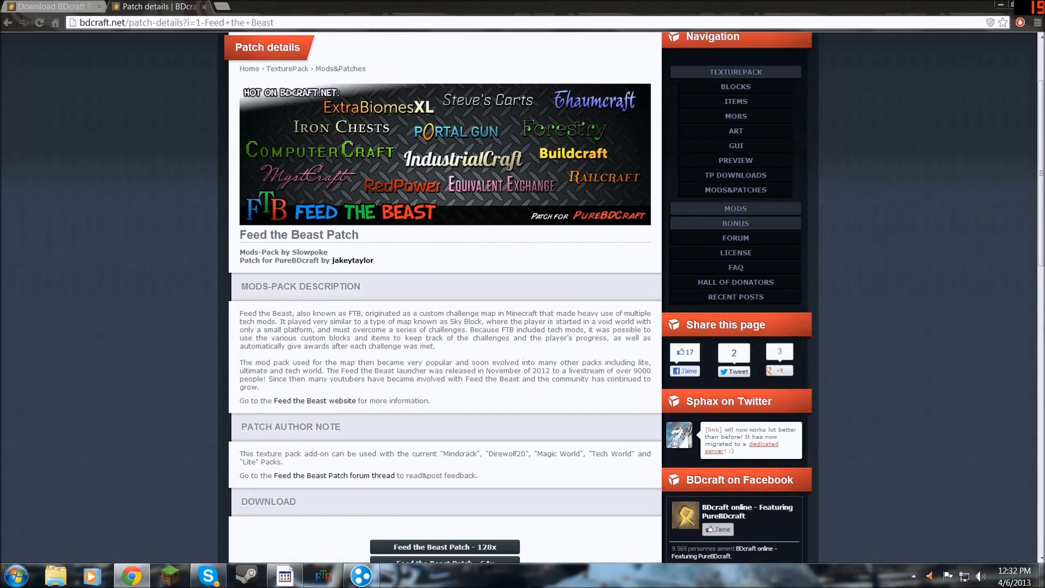
scroll("up", 3)
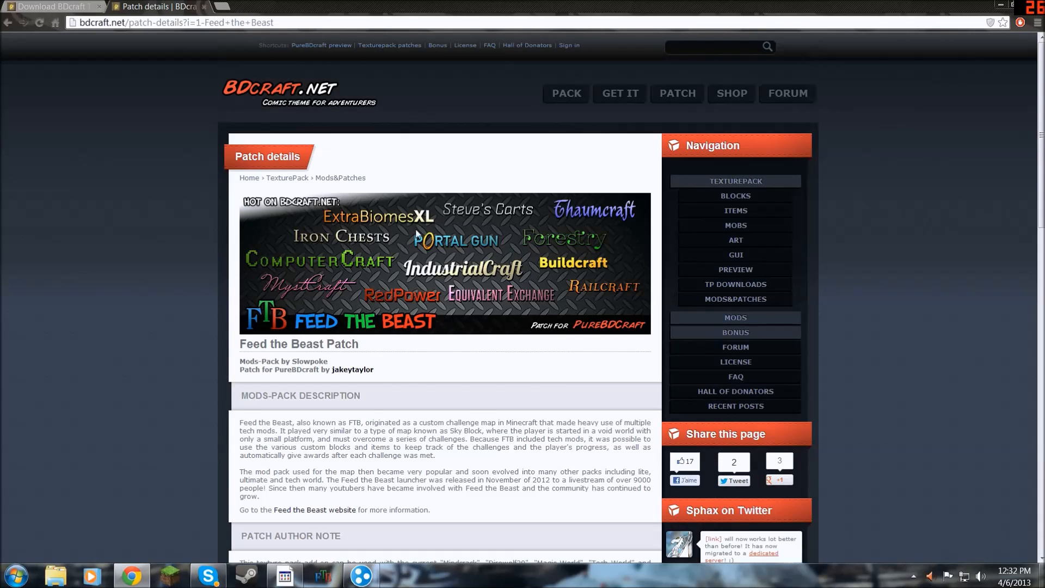
mouse_move(417, 236)
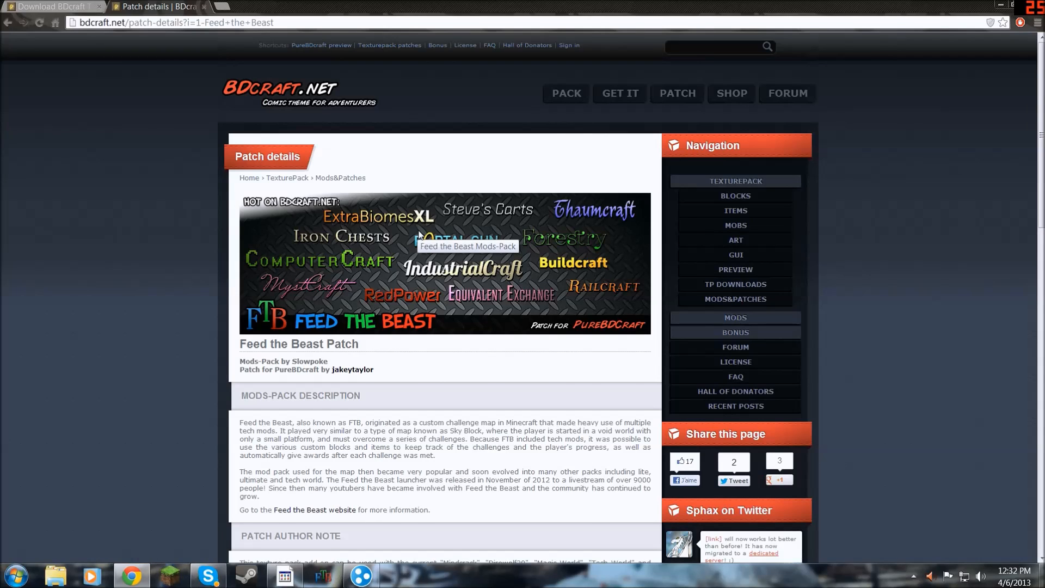
scroll("down", 3)
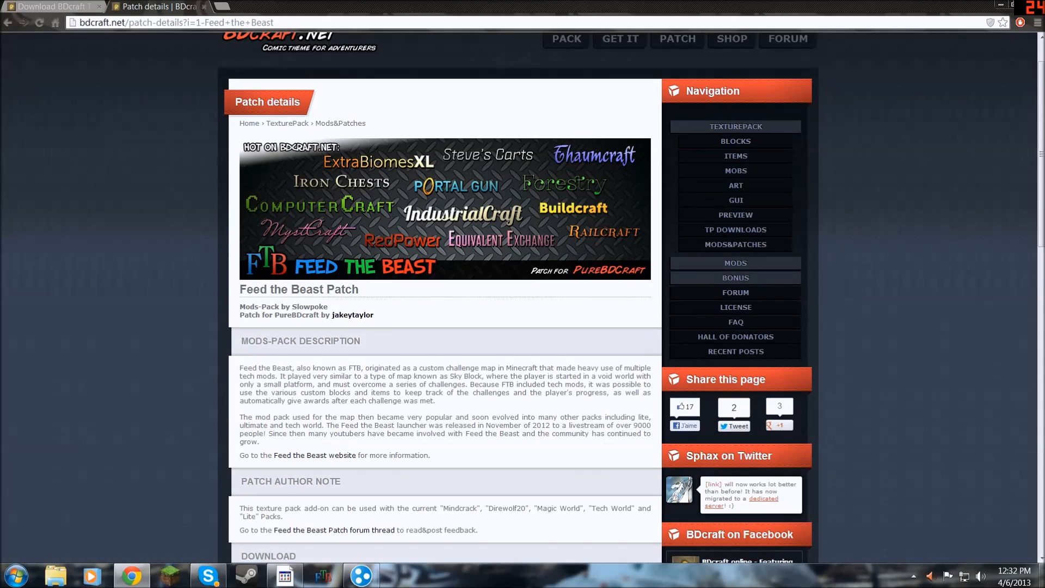
scroll("down", 3)
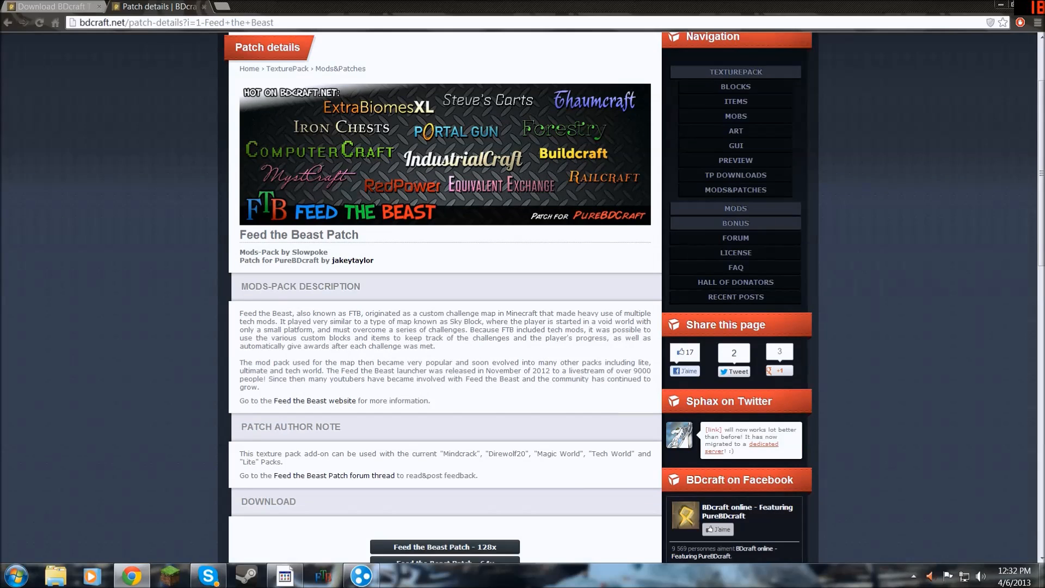
scroll("down", 3)
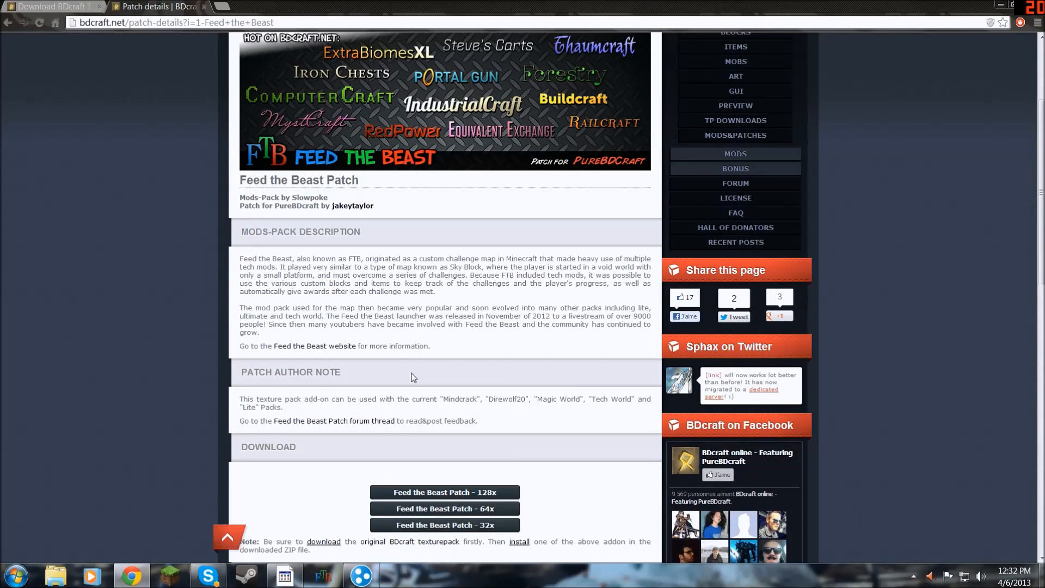
mouse_move(343, 206)
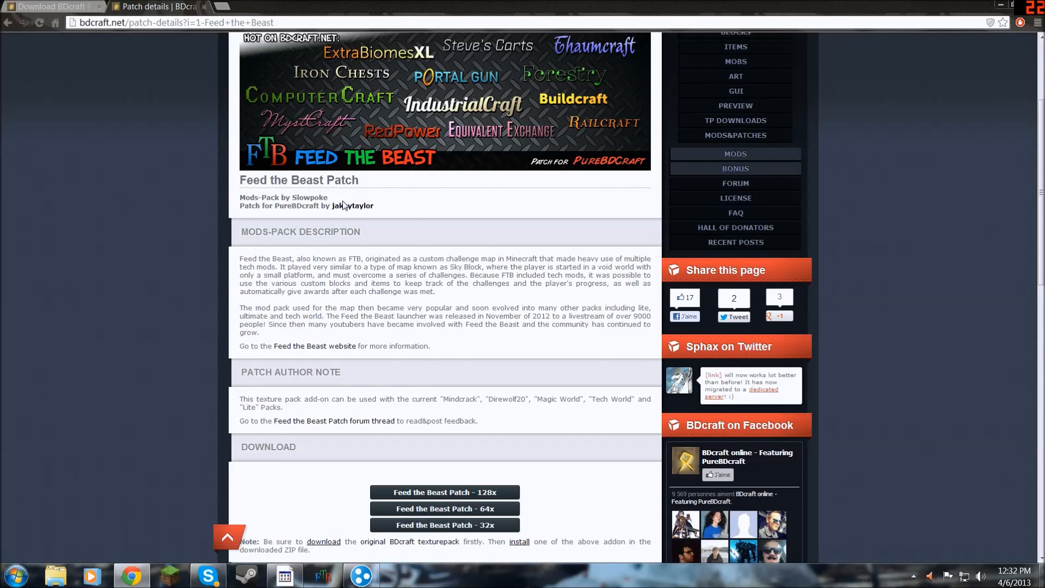
scroll("down", 3)
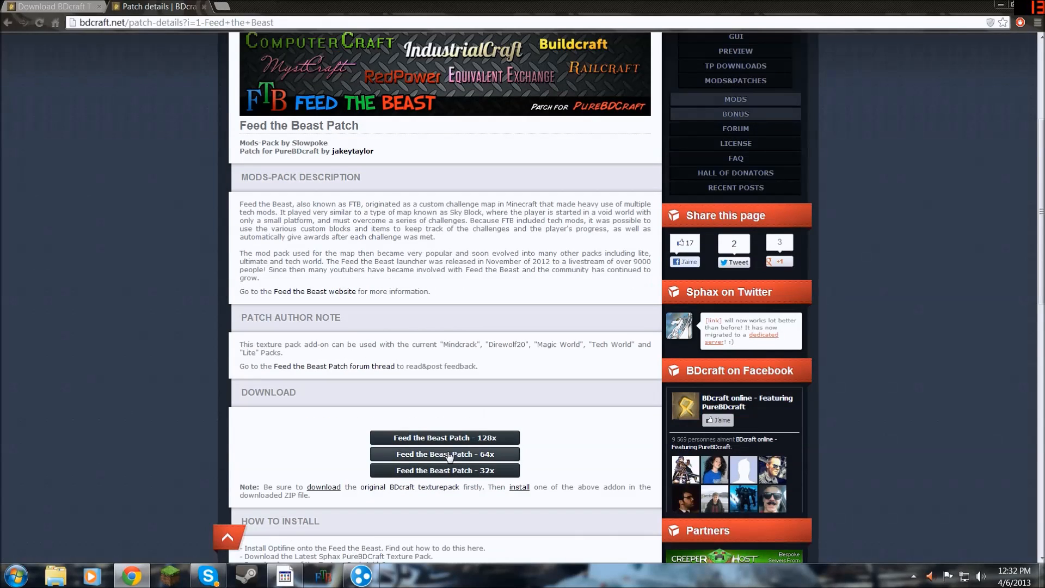
mouse_move(443, 470)
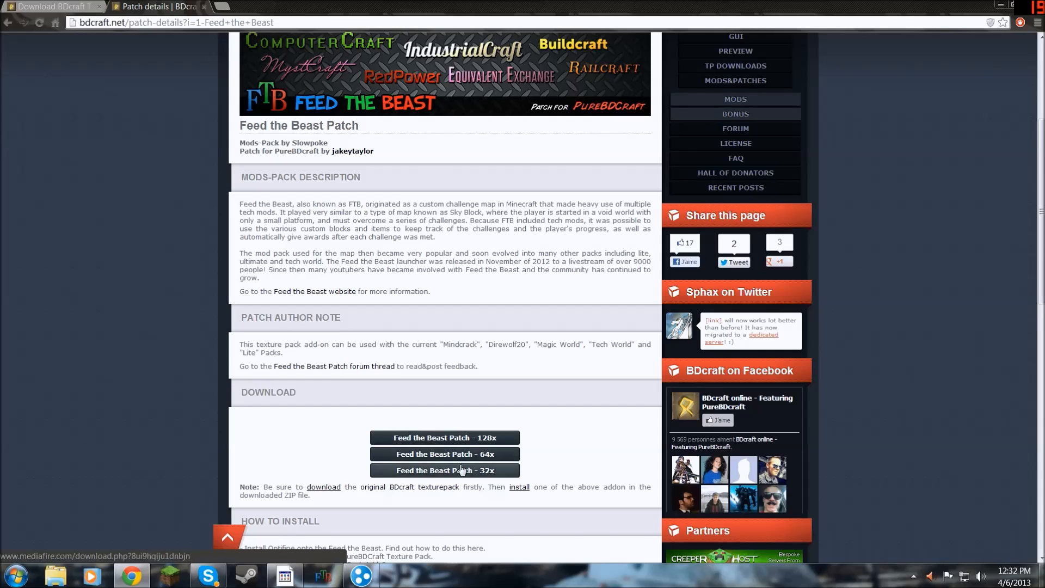
mouse_move(444, 437)
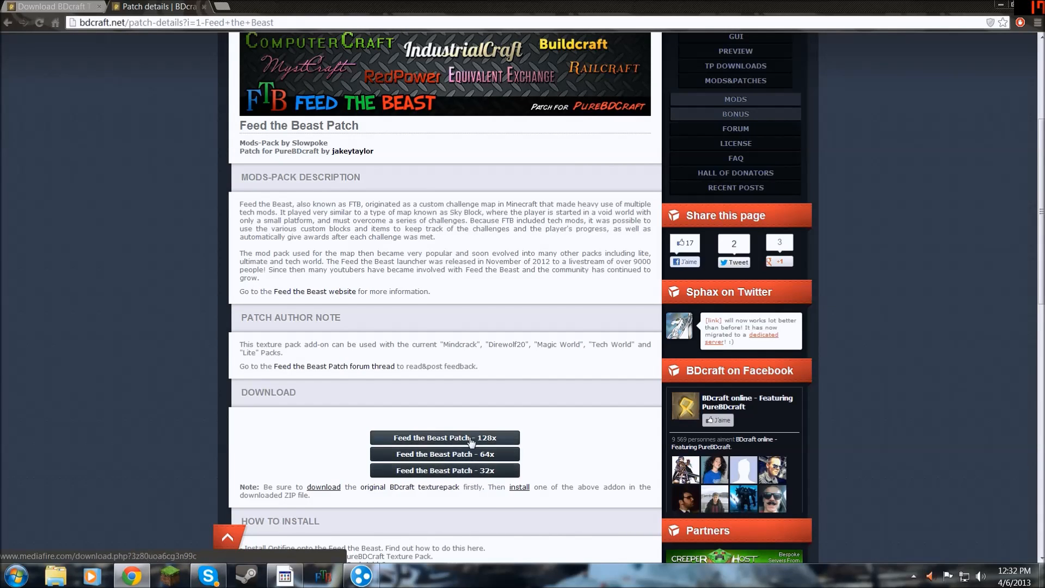
mouse_move(405, 449)
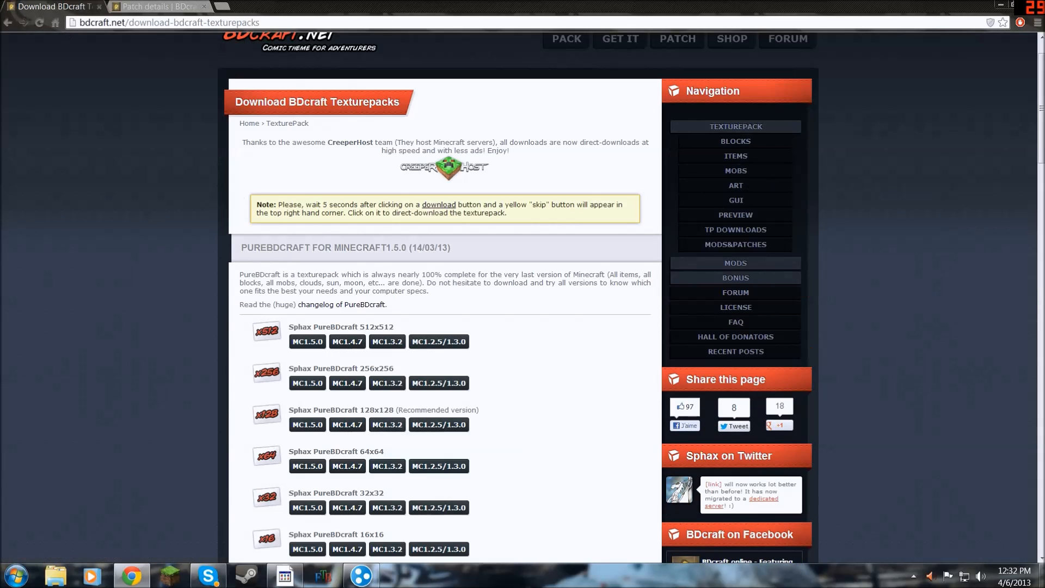
Step: Minimize Chrome and select the Sphax and Feed The Beast archives on the desktop
left_click(154, 6)
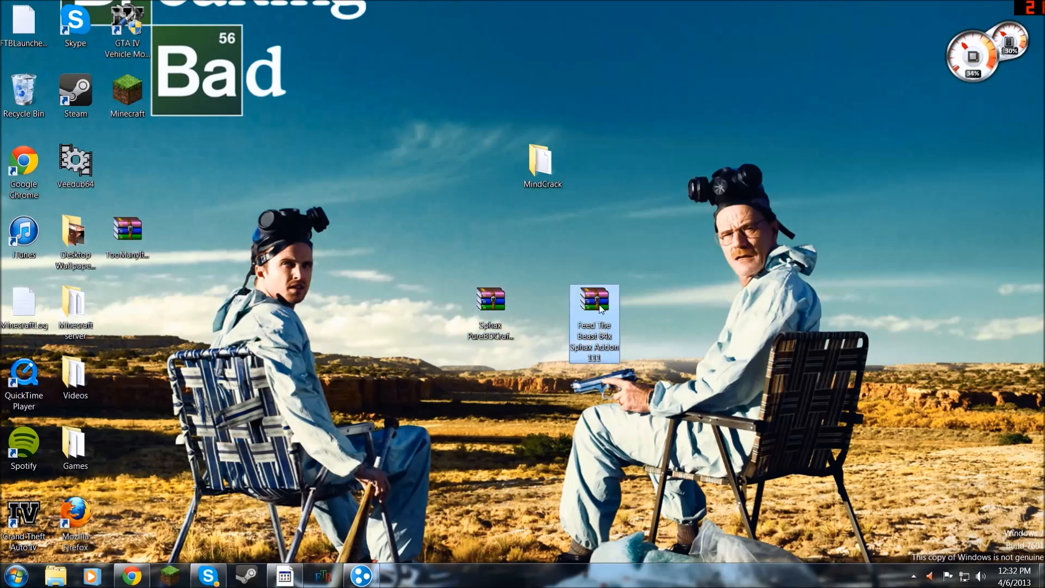
left_click(490, 306)
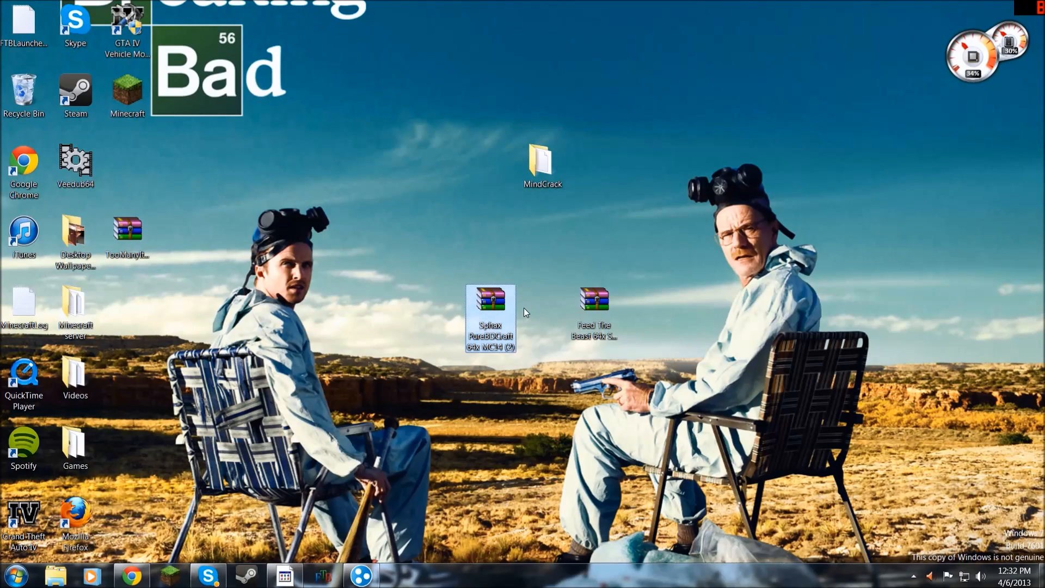
left_click(592, 307)
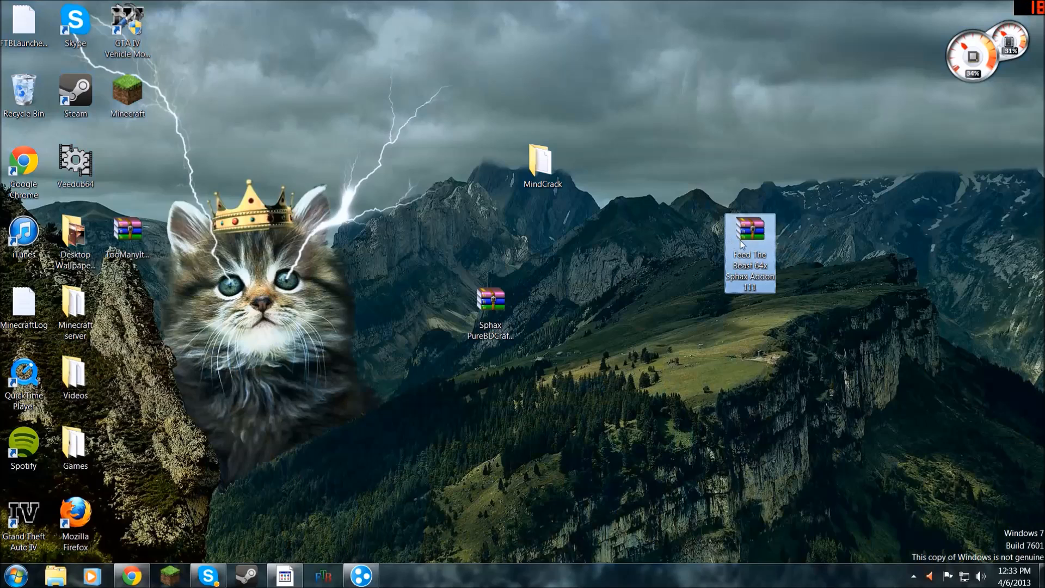
mouse_move(750, 227)
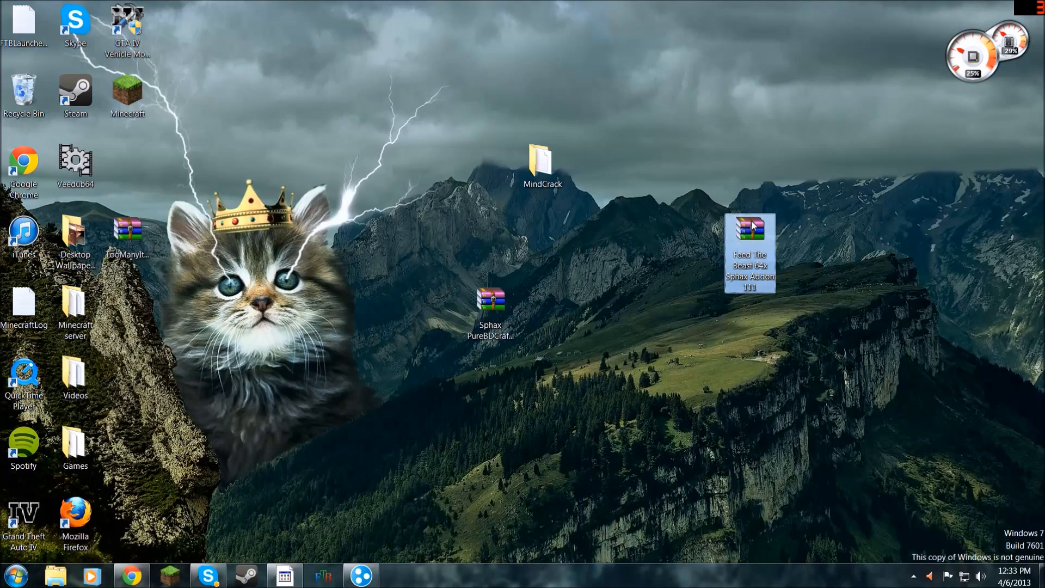
Step: Open the Sphax PureBDCraft 64x zip docked left and the Feed The Beast addon zip beside it
double_click(749, 244)
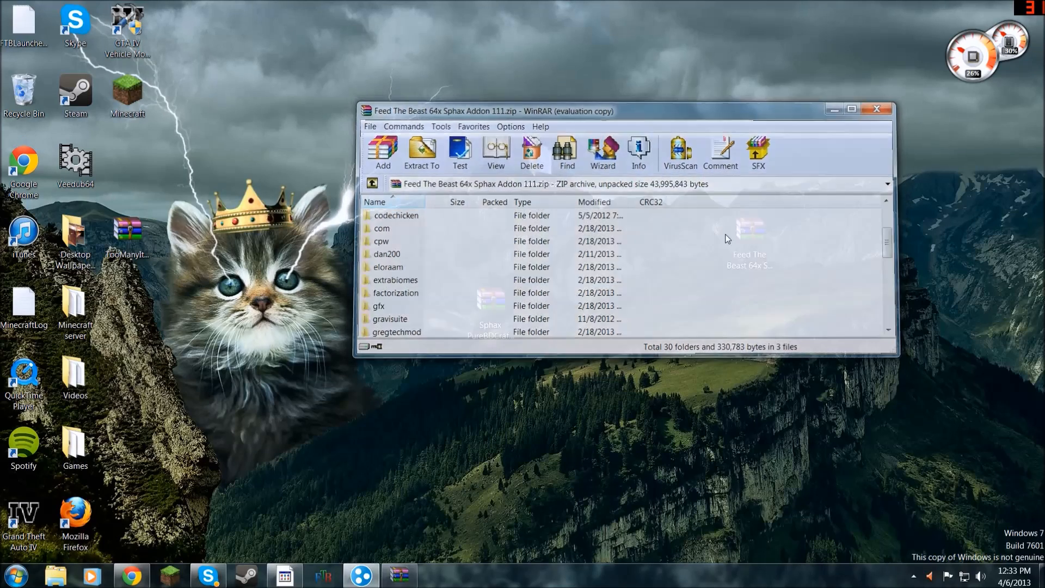
left_click(874, 109)
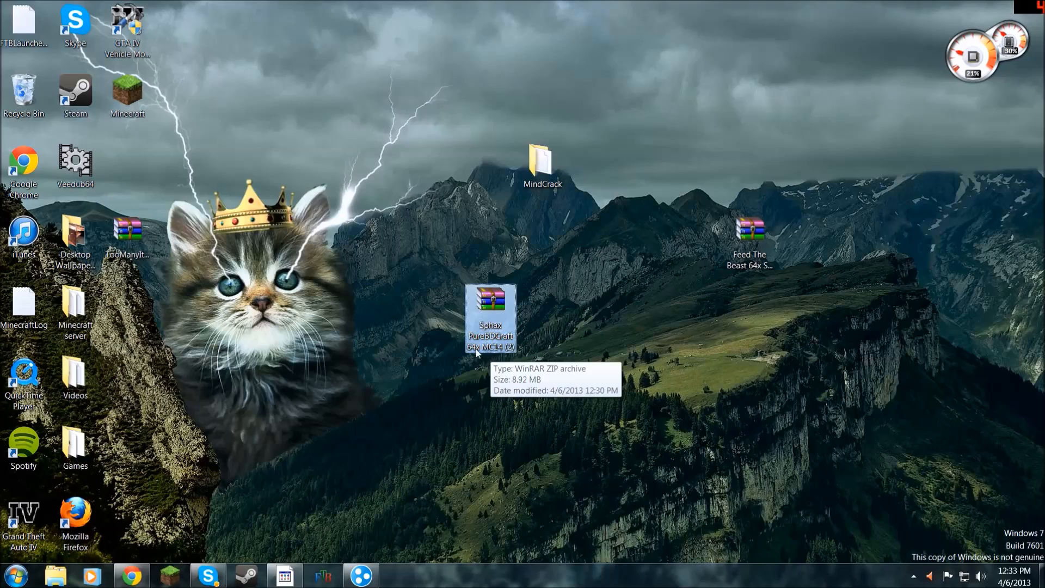
double_click(490, 316)
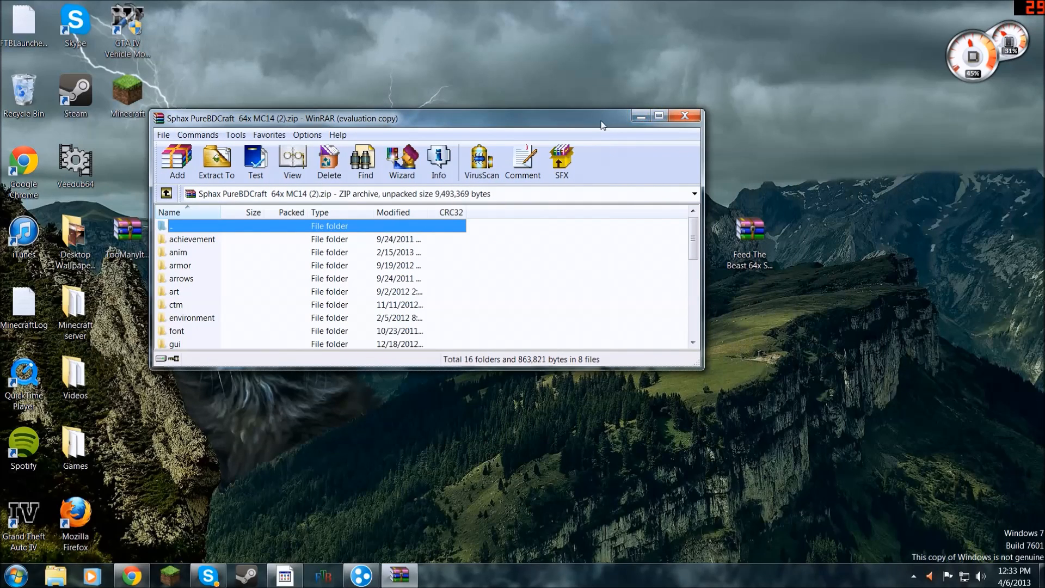
mouse_move(684, 116)
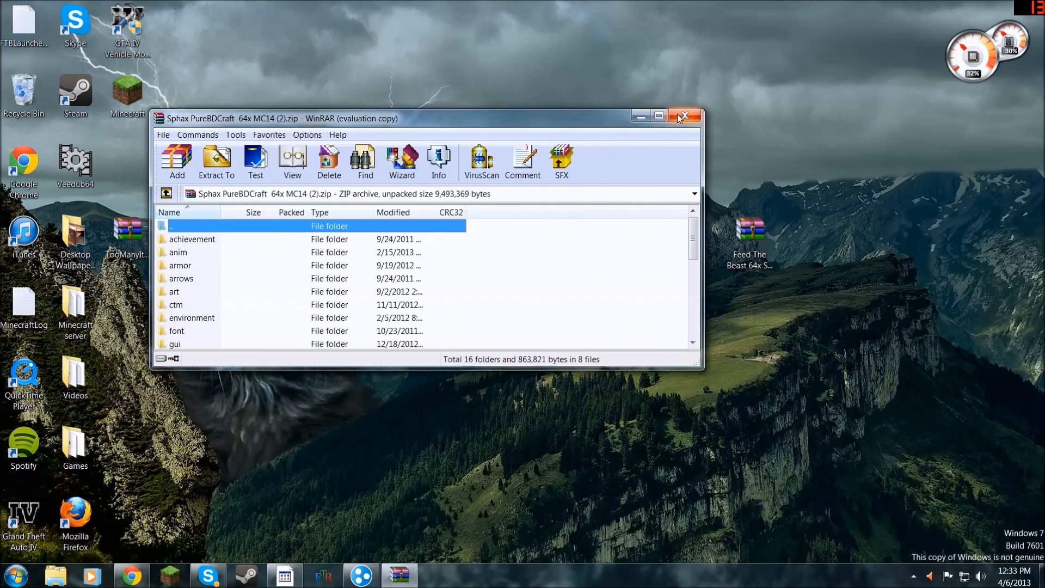
left_click(684, 115)
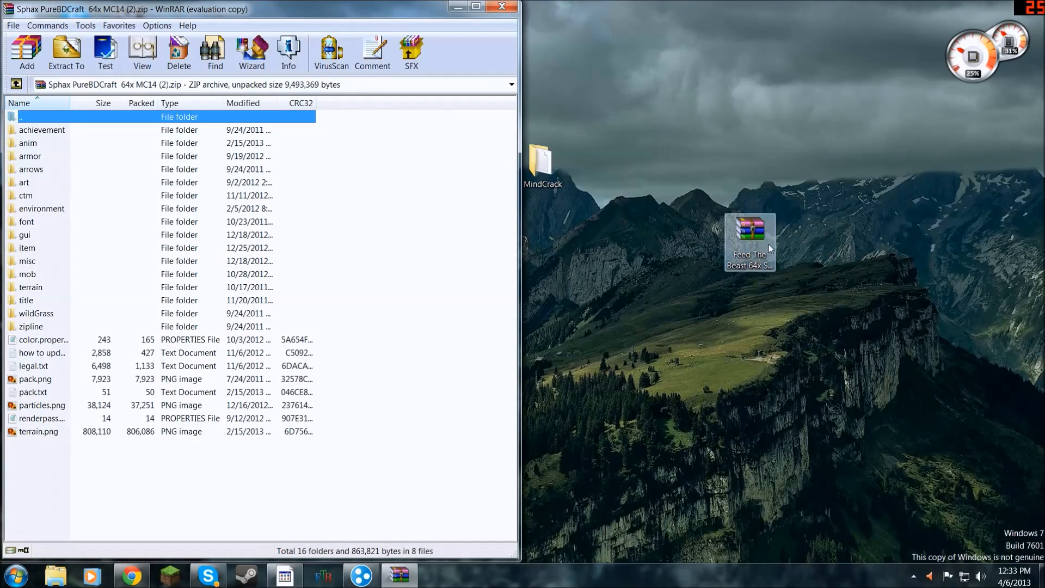
double_click(749, 236)
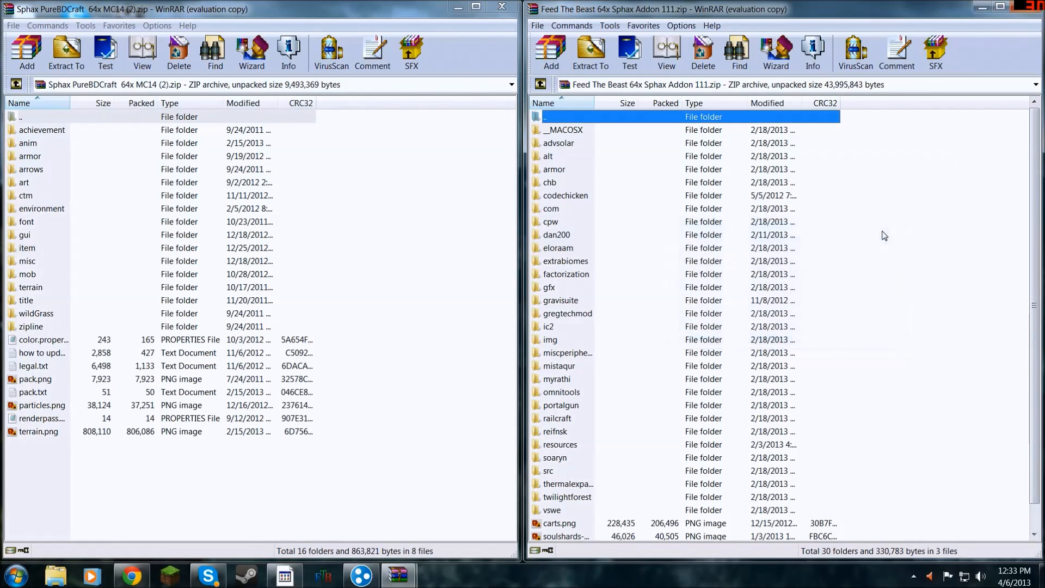
Step: Select all addon folders and files, drag them into the Sphax archive, and confirm the add
left_click(558, 143)
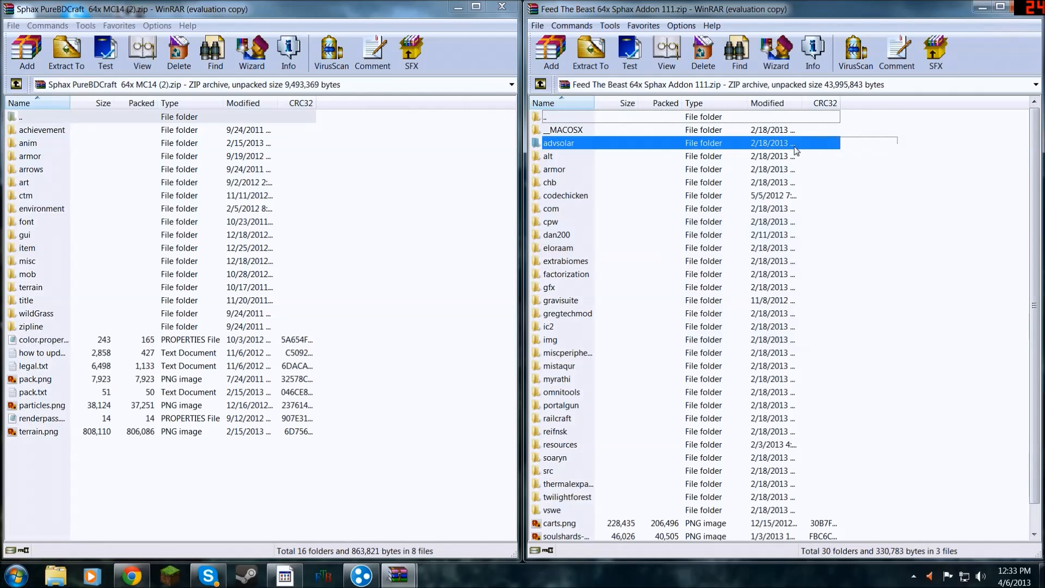
left_click(564, 130)
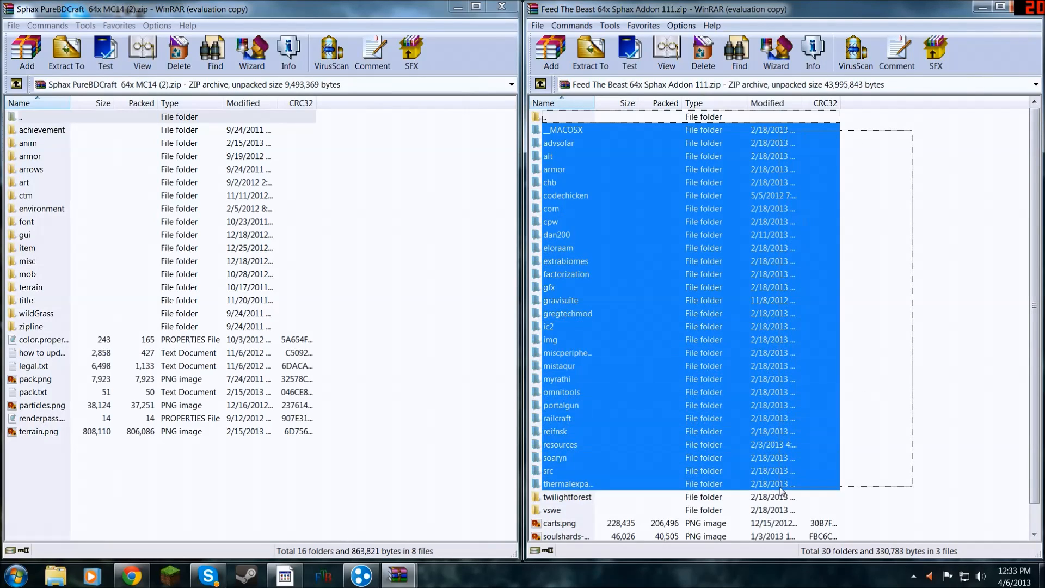
key("ctrl+a")
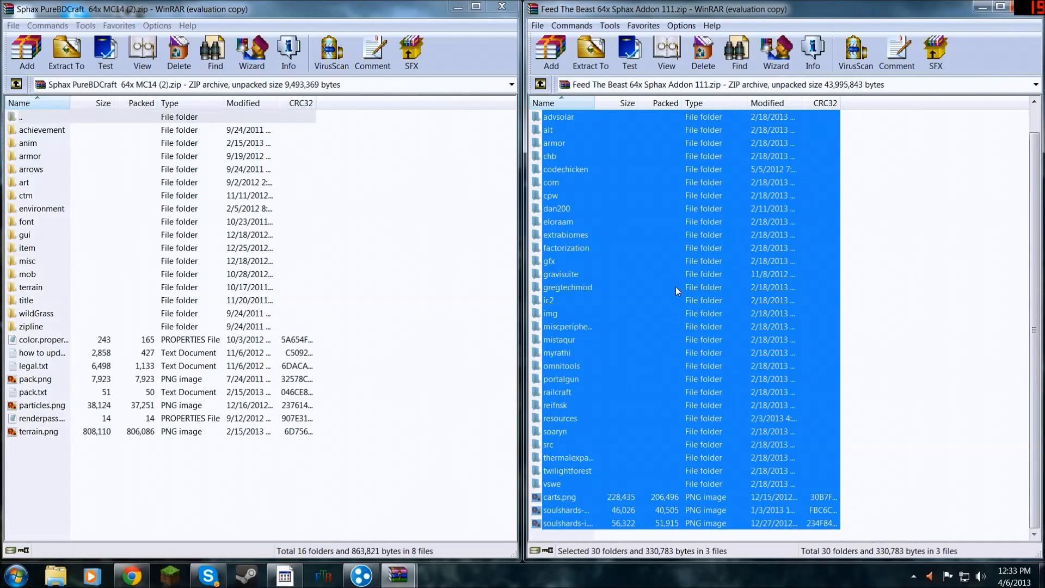
left_click(589, 52)
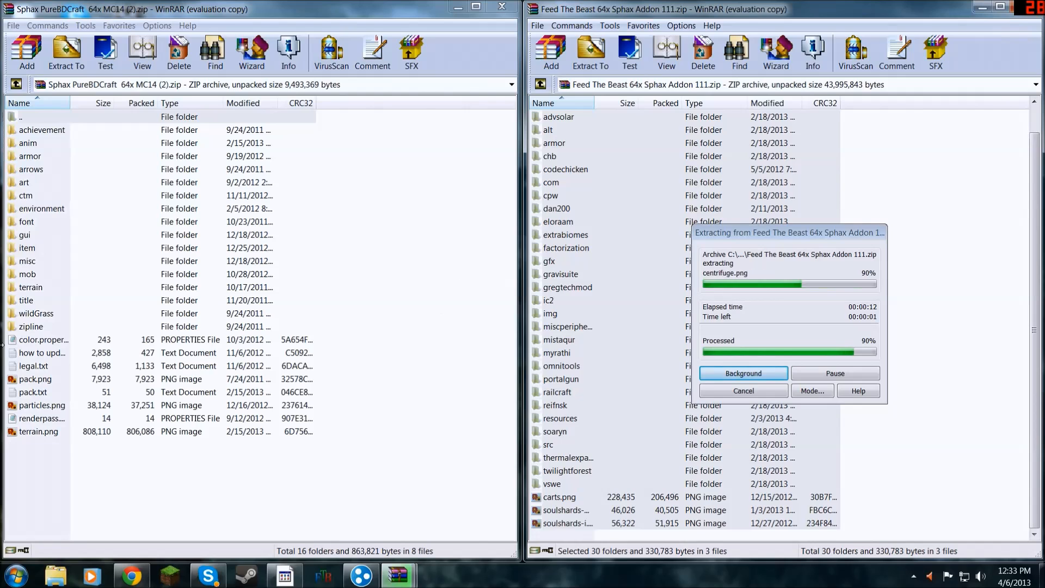
left_click(26, 54)
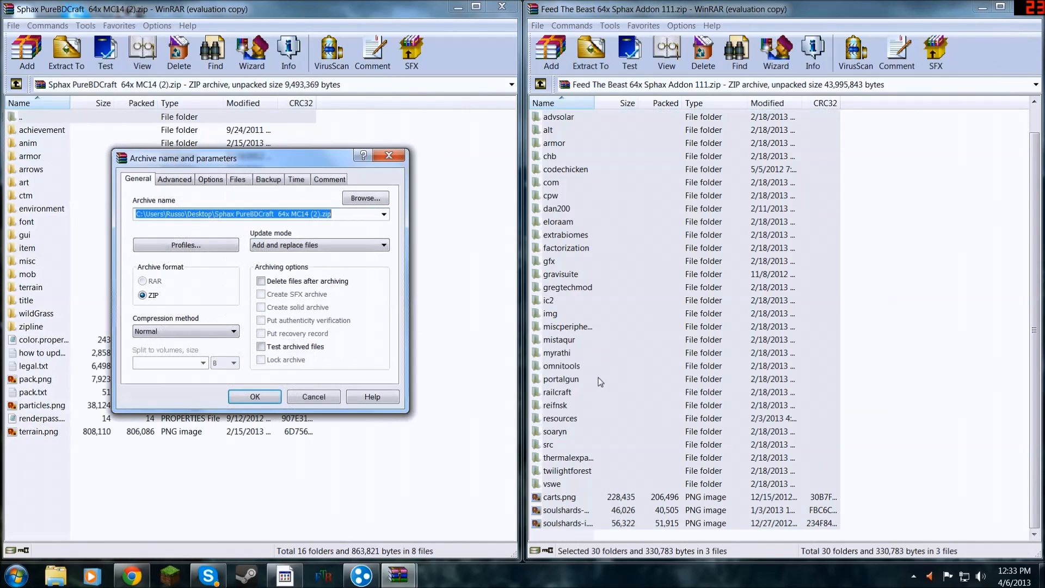
left_click(253, 396)
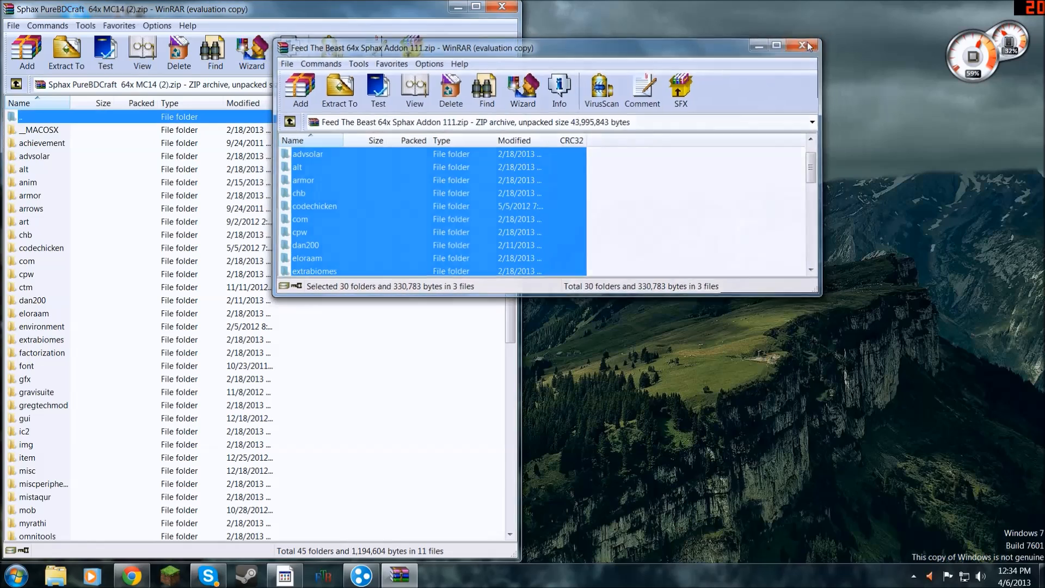
Step: Close both WinRAR windows and navigate into MindCrack > minecraft > texturepacks
left_click(802, 46)
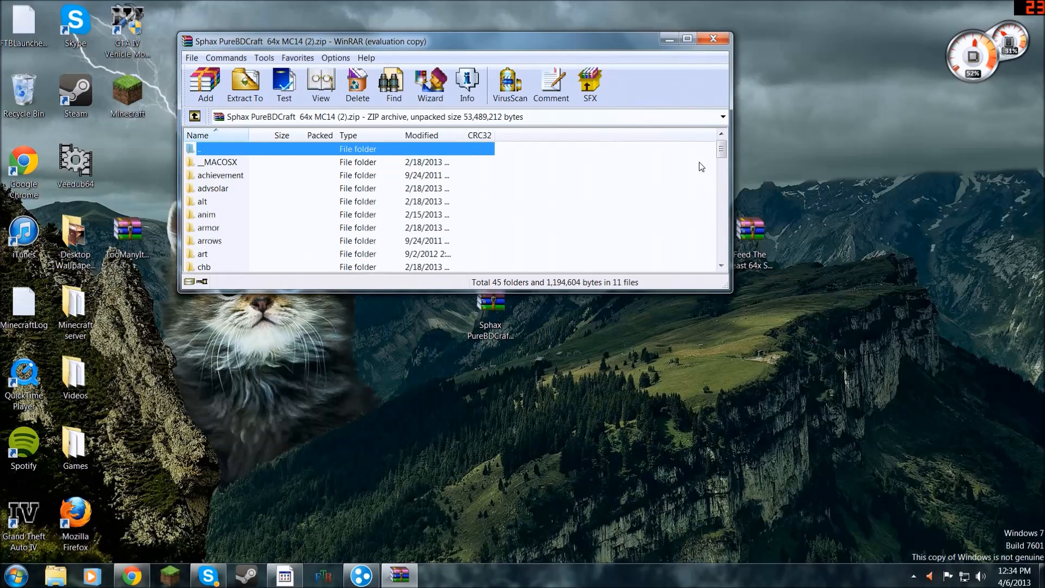
mouse_move(713, 38)
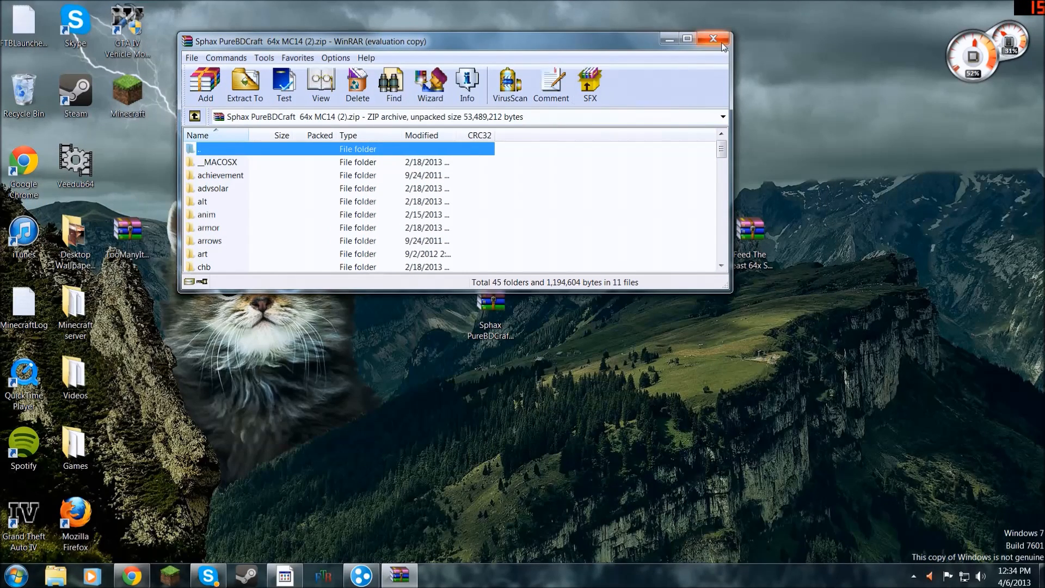
left_click(713, 38)
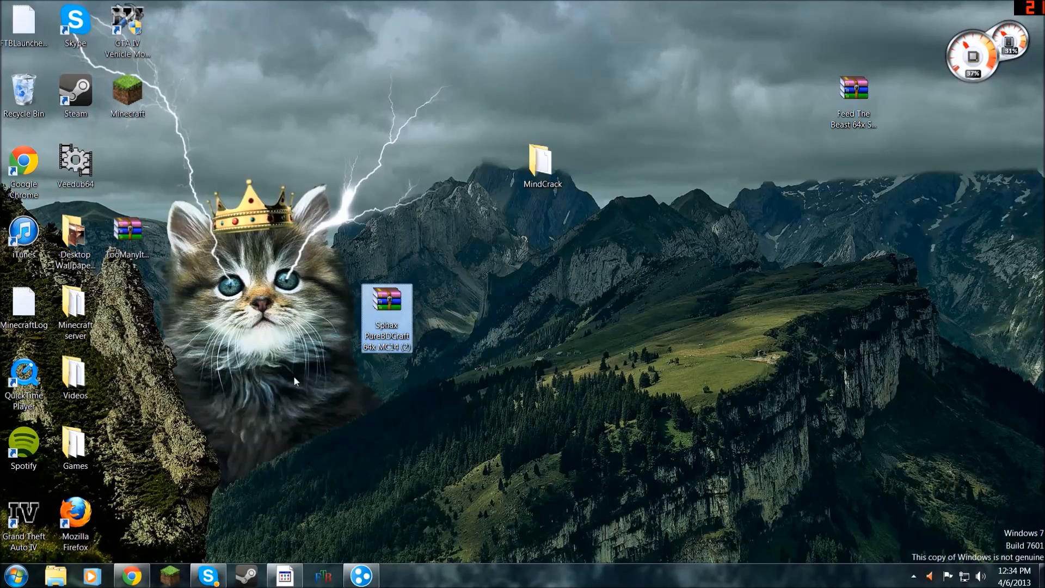
mouse_move(523, 280)
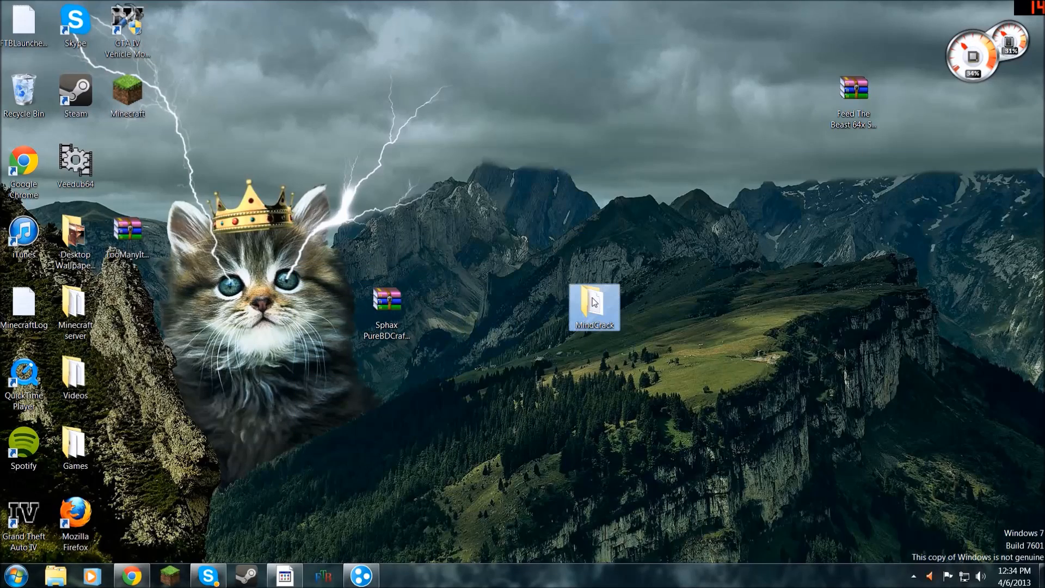
double_click(593, 307)
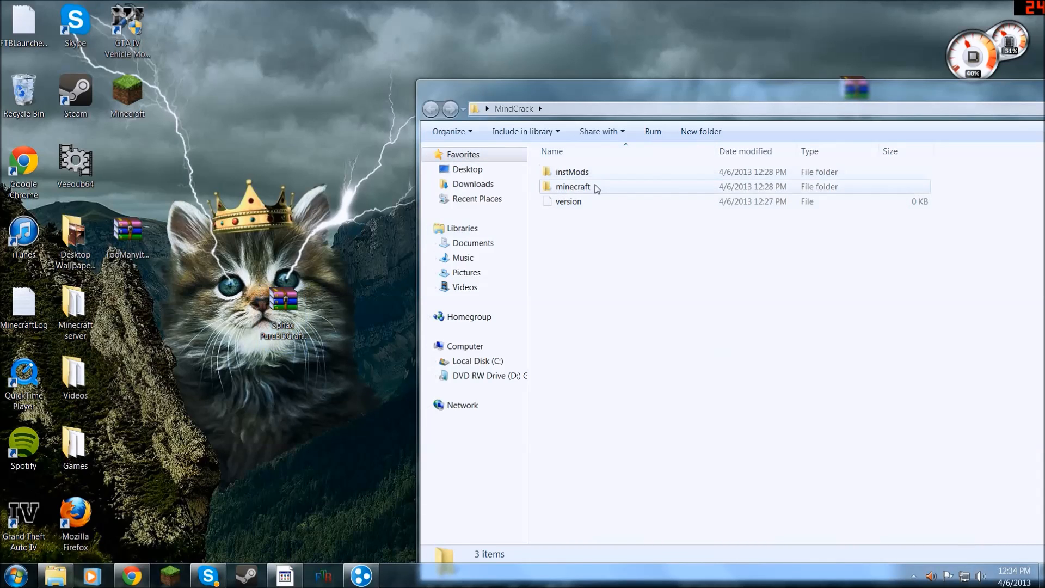
double_click(574, 186)
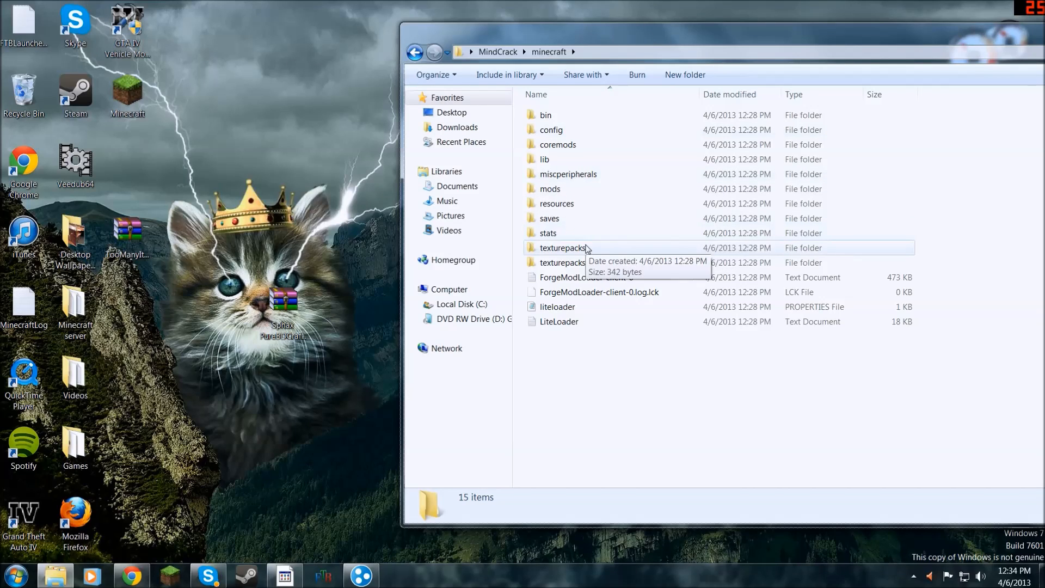
double_click(561, 247)
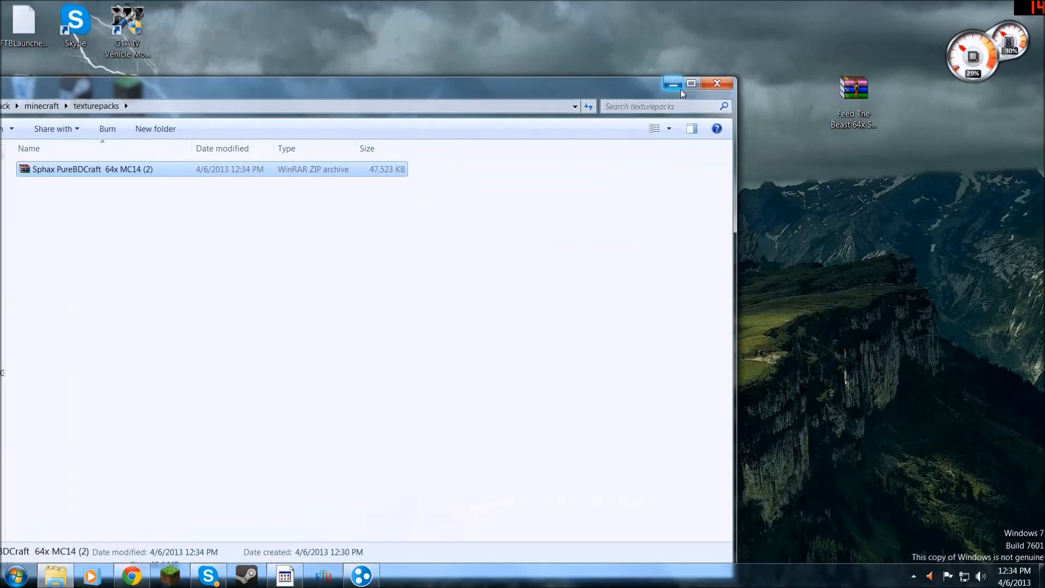
mouse_move(717, 82)
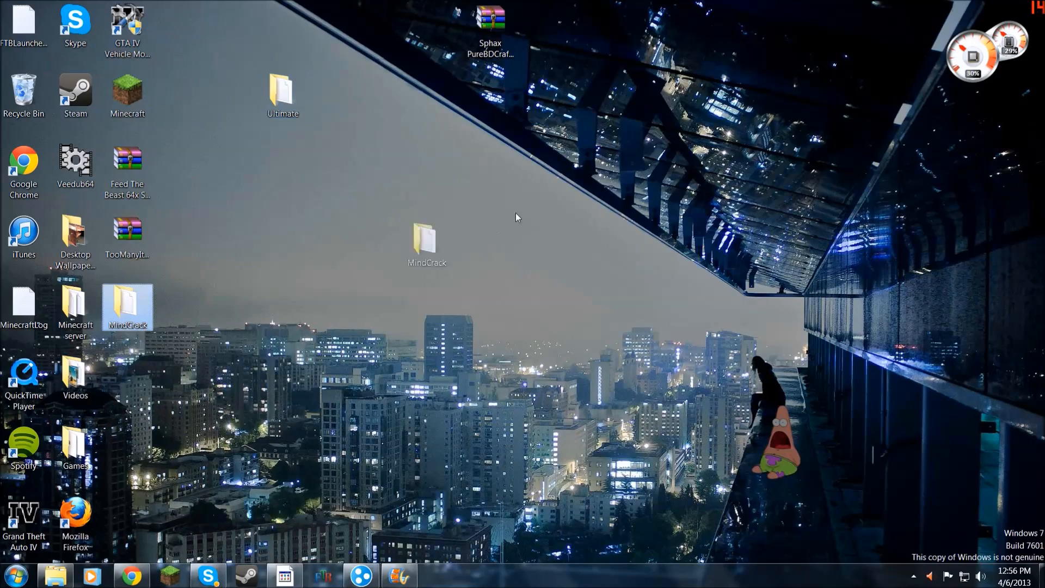
Step: Glance at the MindCrack folder, close it, and search the Start menu for 'mindcrack'
double_click(424, 240)
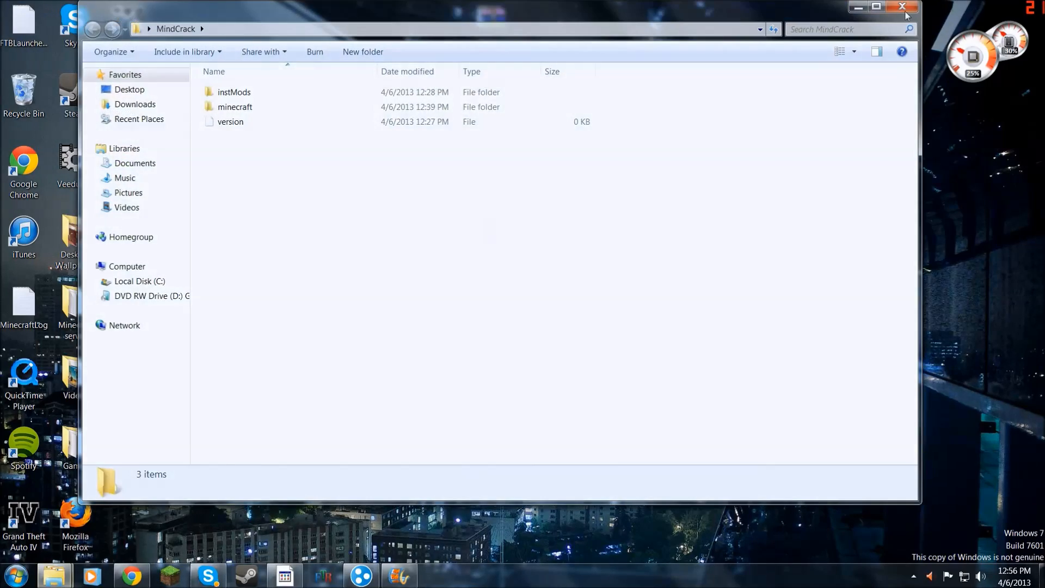
left_click(903, 7)
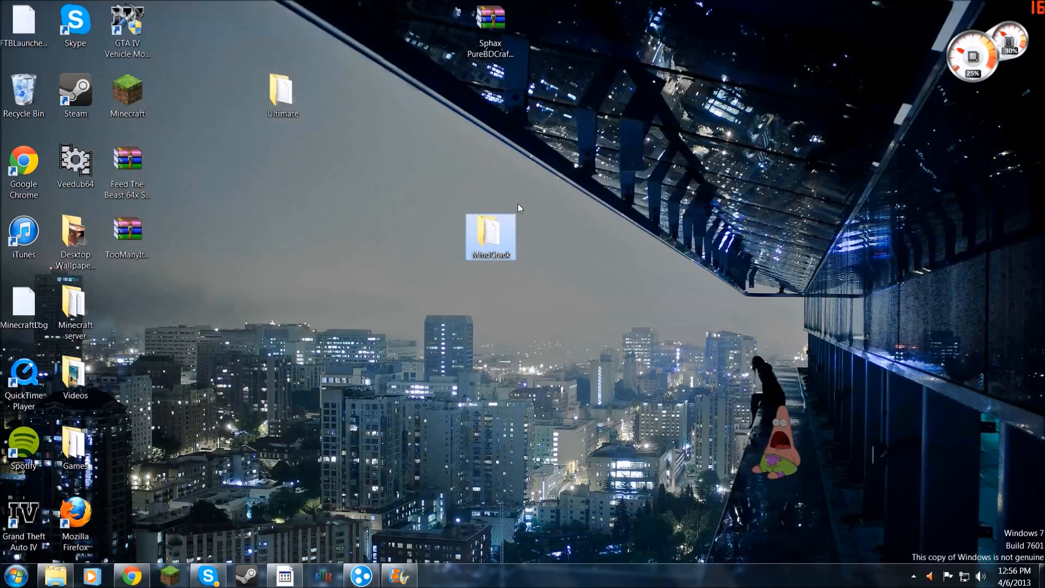
left_click(14, 574)
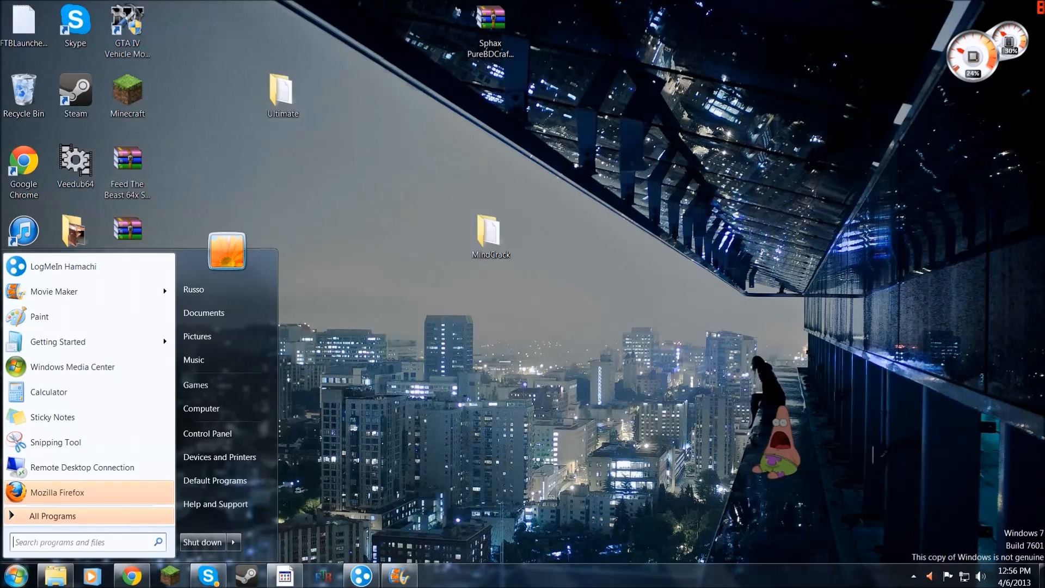
type("mindcra")
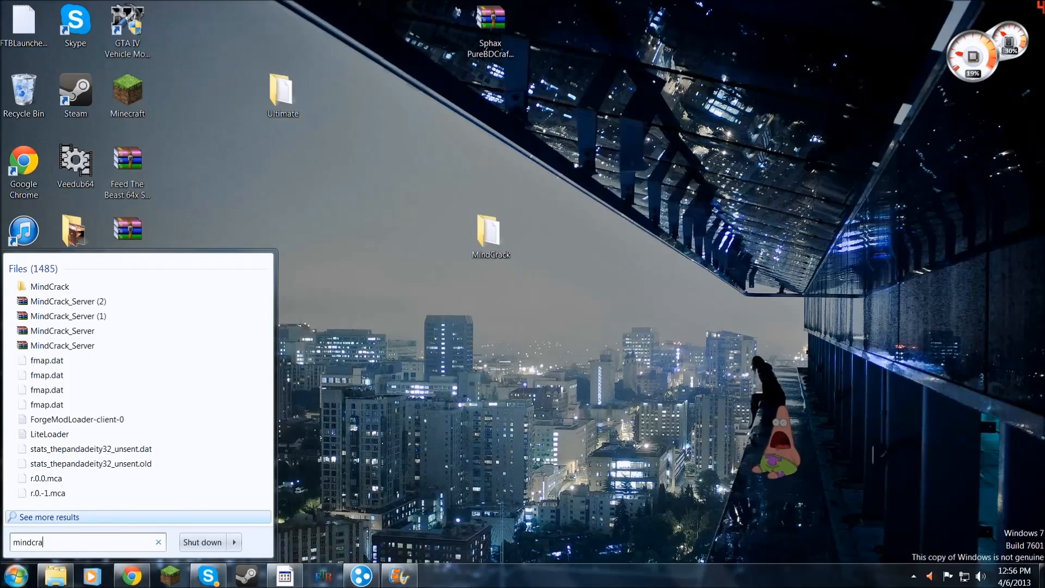
type("ck")
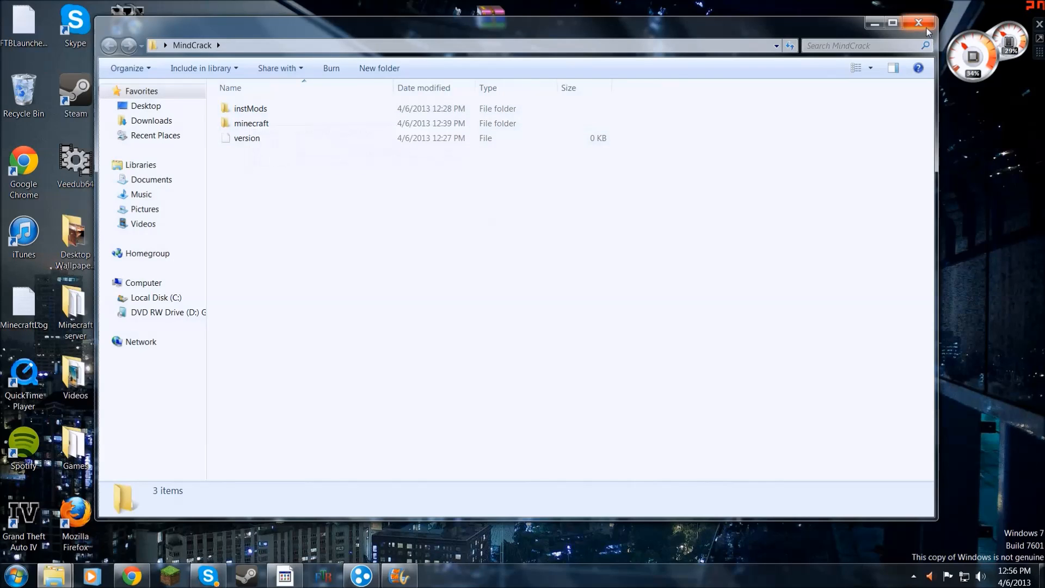
mouse_move(850, 29)
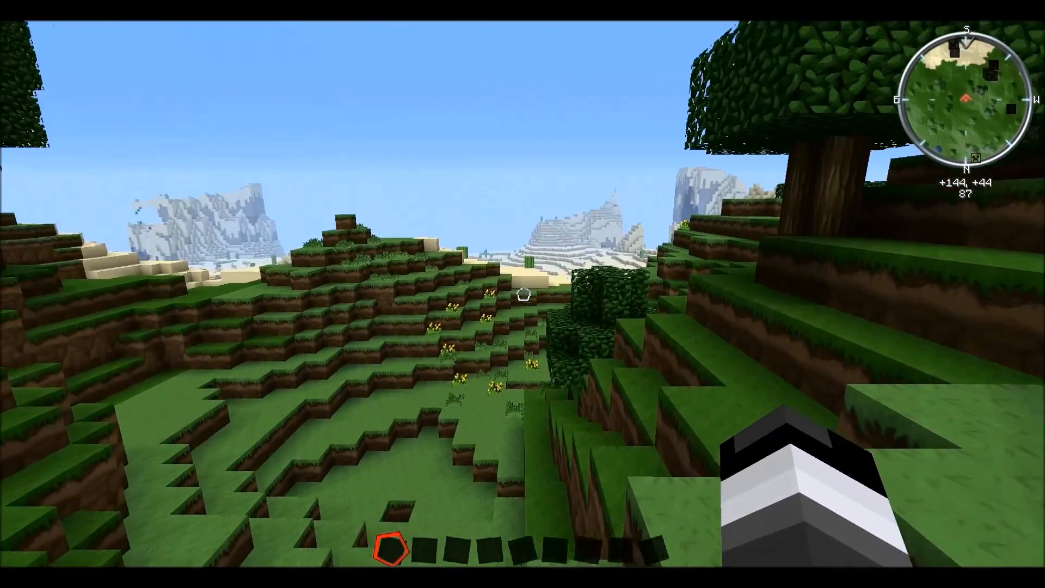
mouse_move(522, 293)
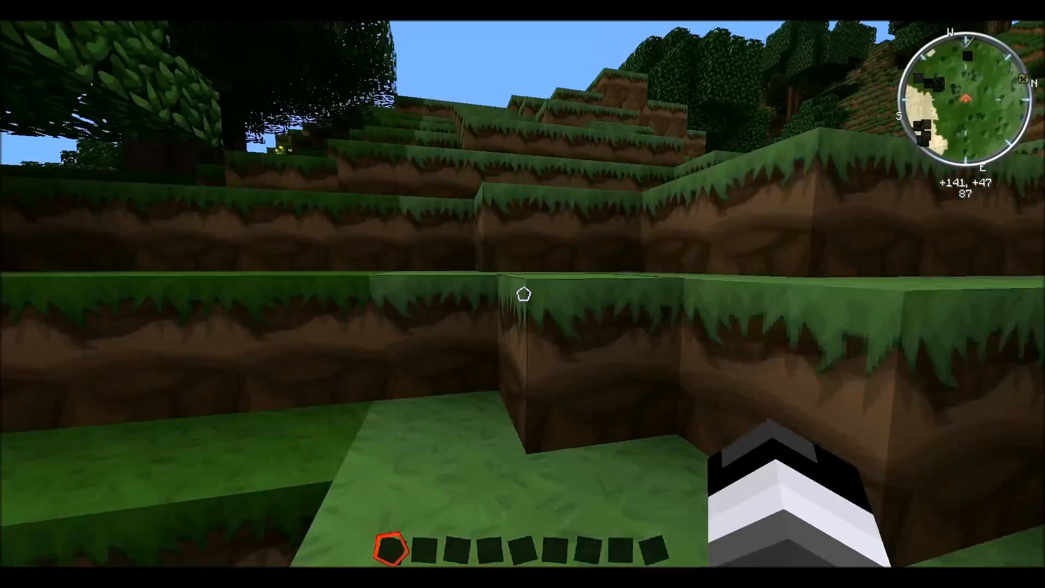
mouse_move(522, 294)
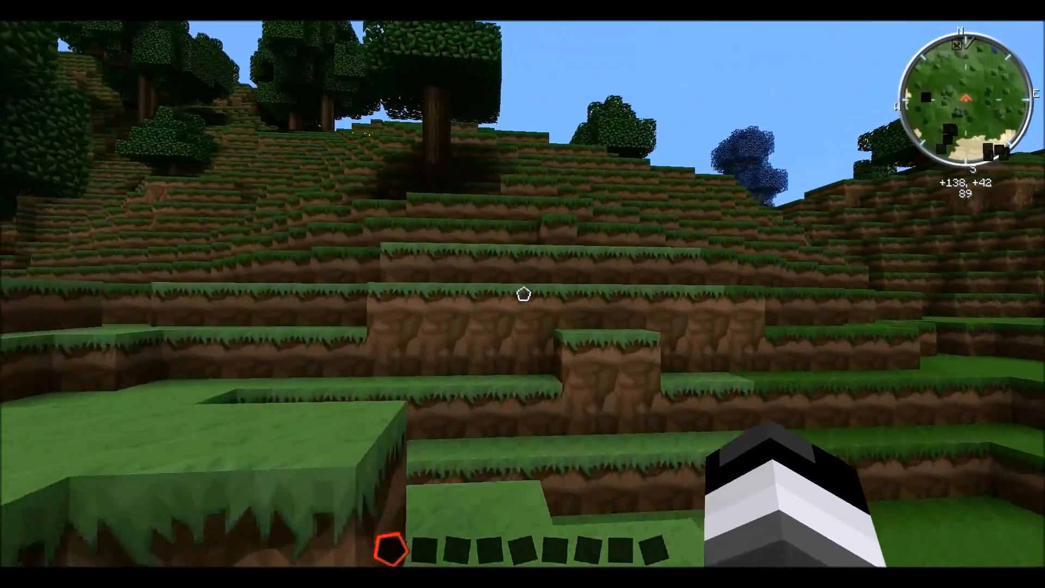
mouse_move(522, 294)
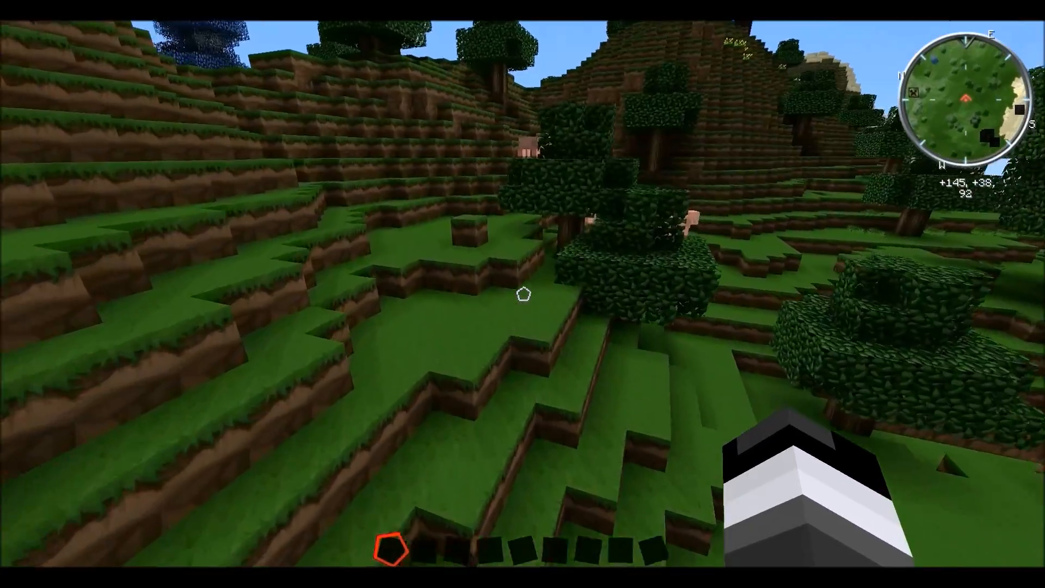
mouse_move(522, 296)
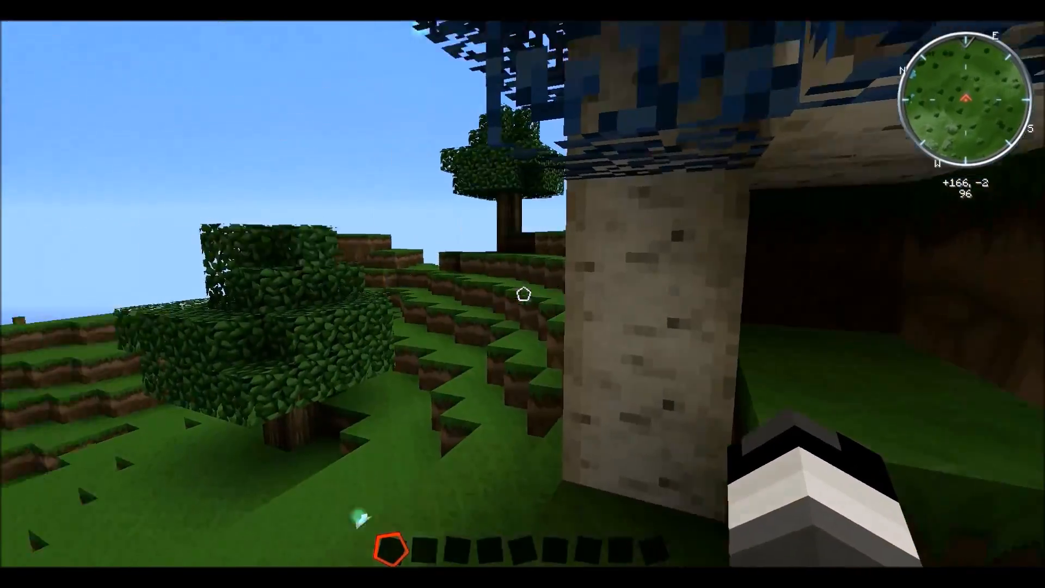
mouse_move(523, 294)
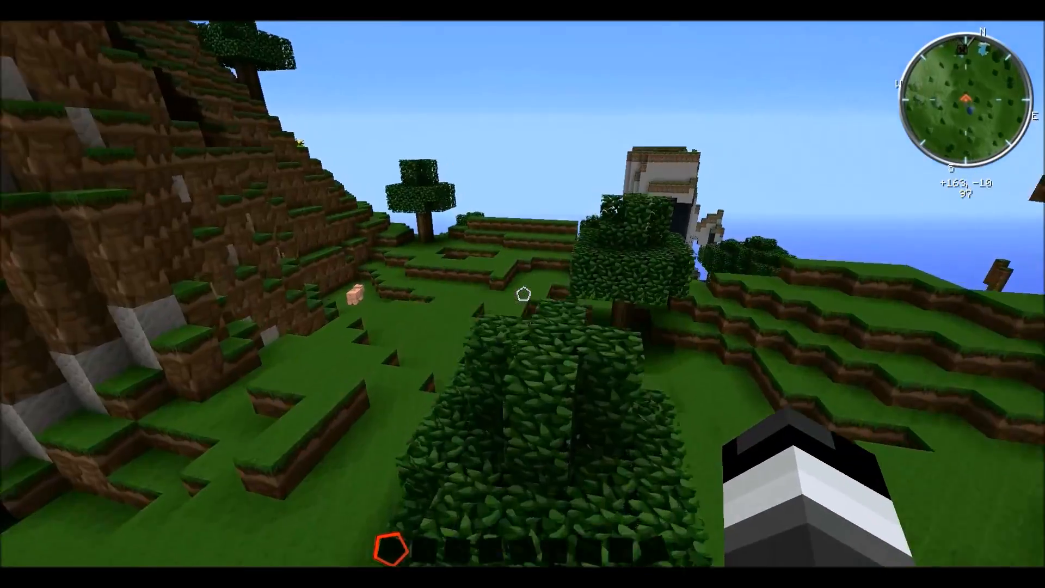
Step: Open the creative inventory with E to show the Combat items in Sphax textures
key("e")
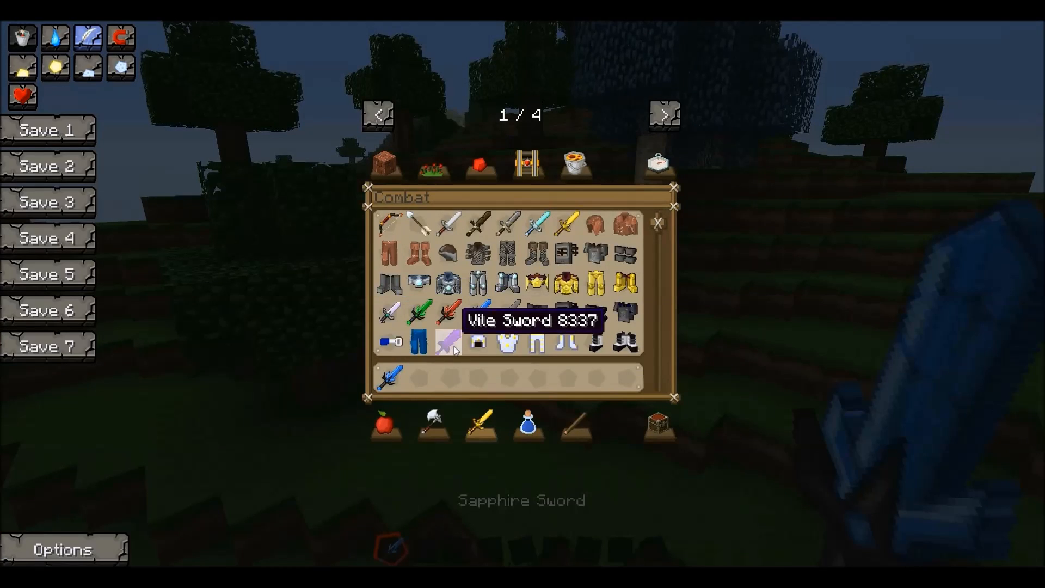
Step: Browse the retextured mod items in the creative tabs, including the Combat category
scroll("down", 3)
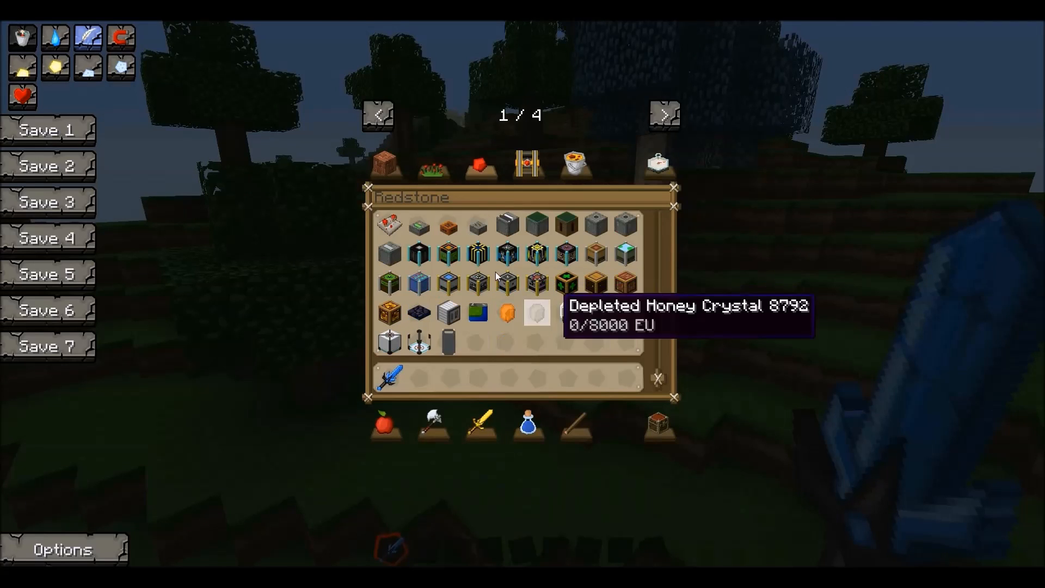
left_click(479, 424)
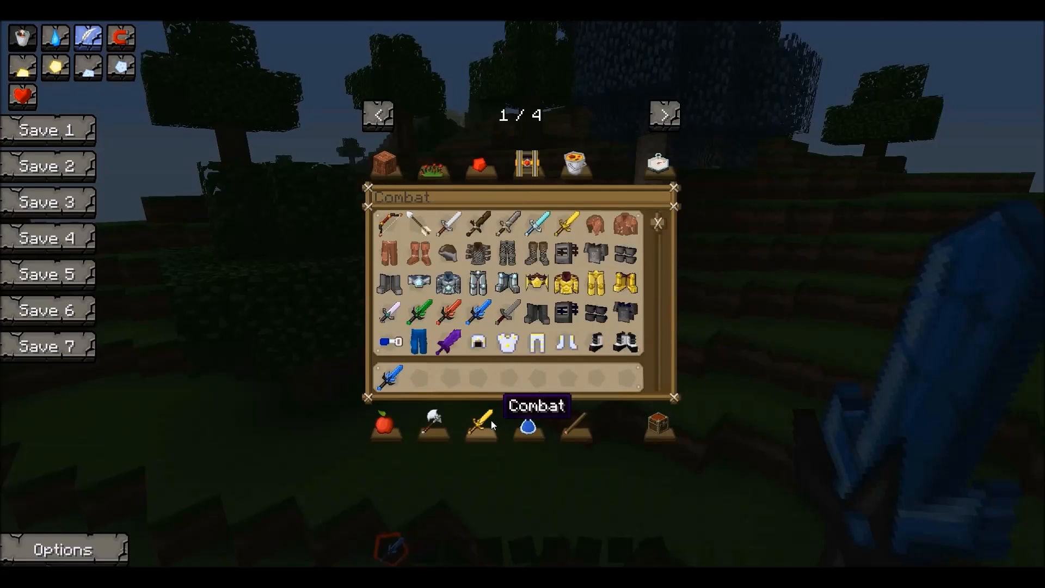
mouse_move(595, 340)
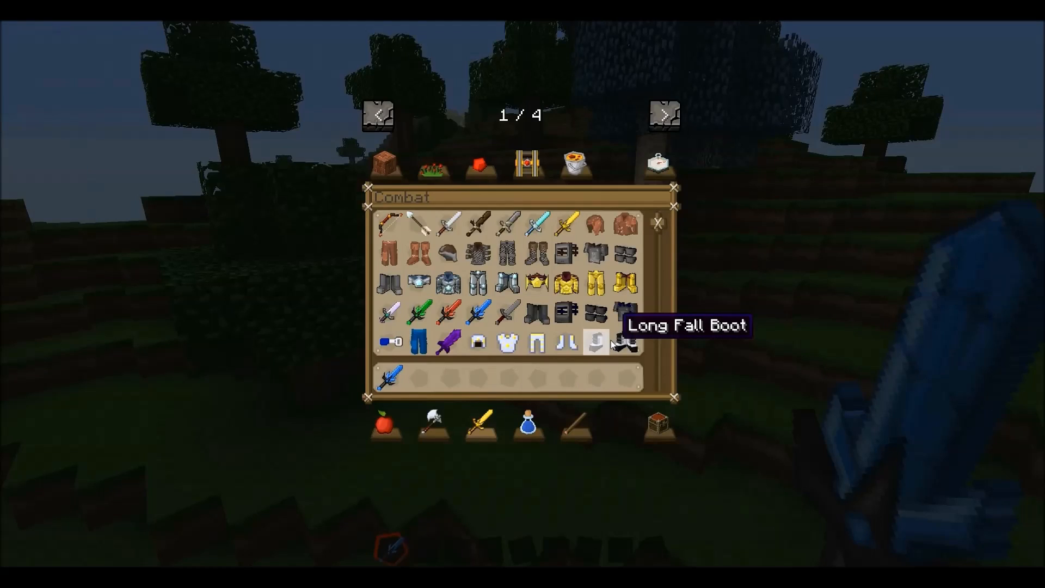
key("Escape")
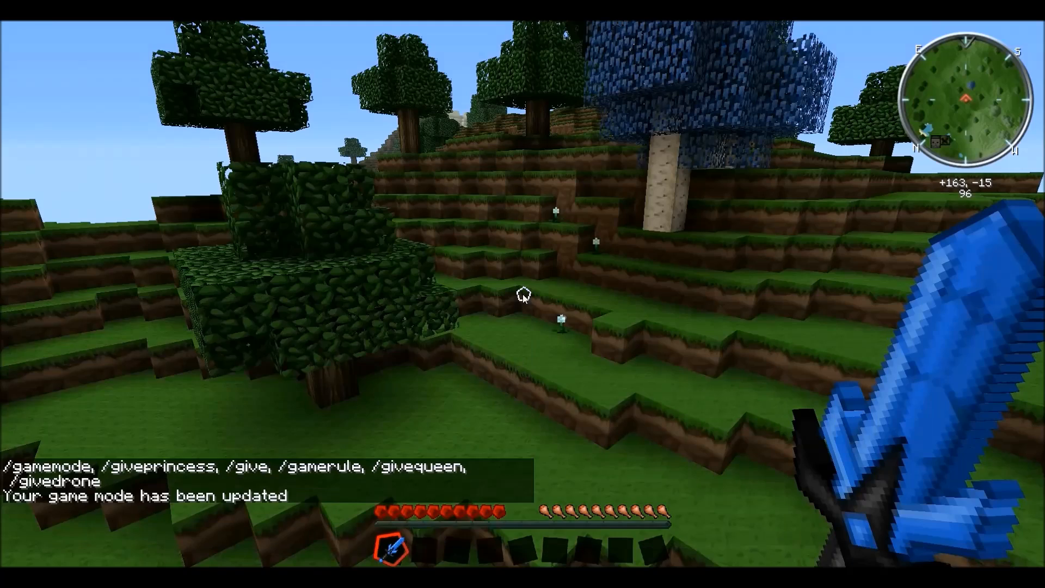
Step: Run /gamemode and /give commands, then grab the Advanced Diamond Drill into the hotbar
key("e")
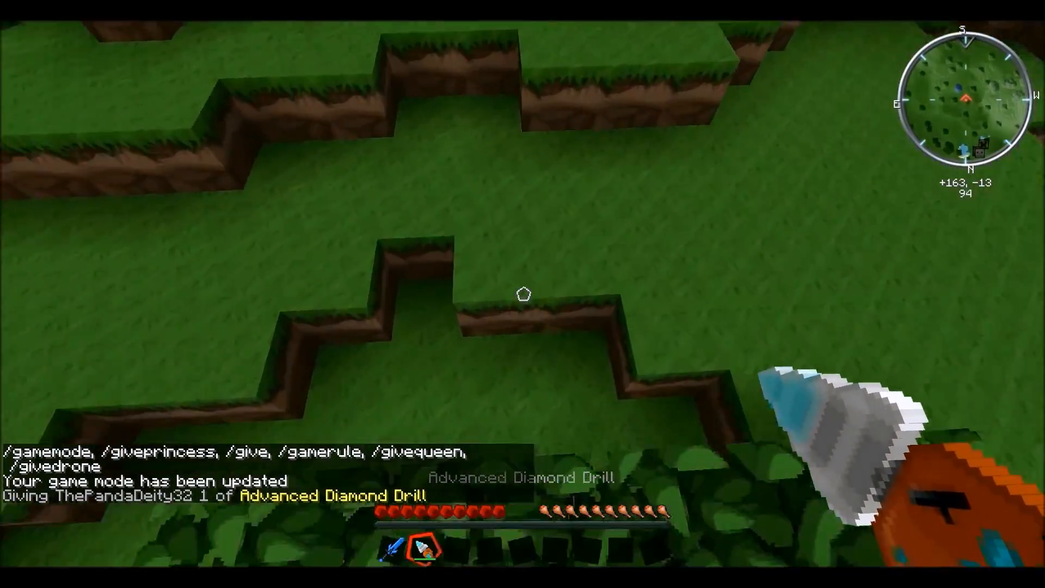
mouse_move(522, 294)
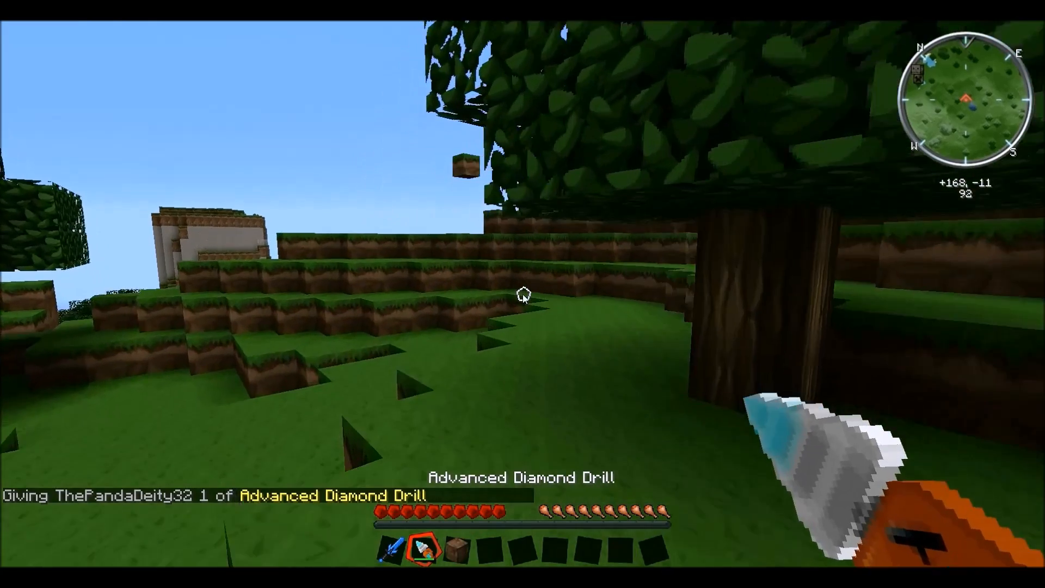
key("e")
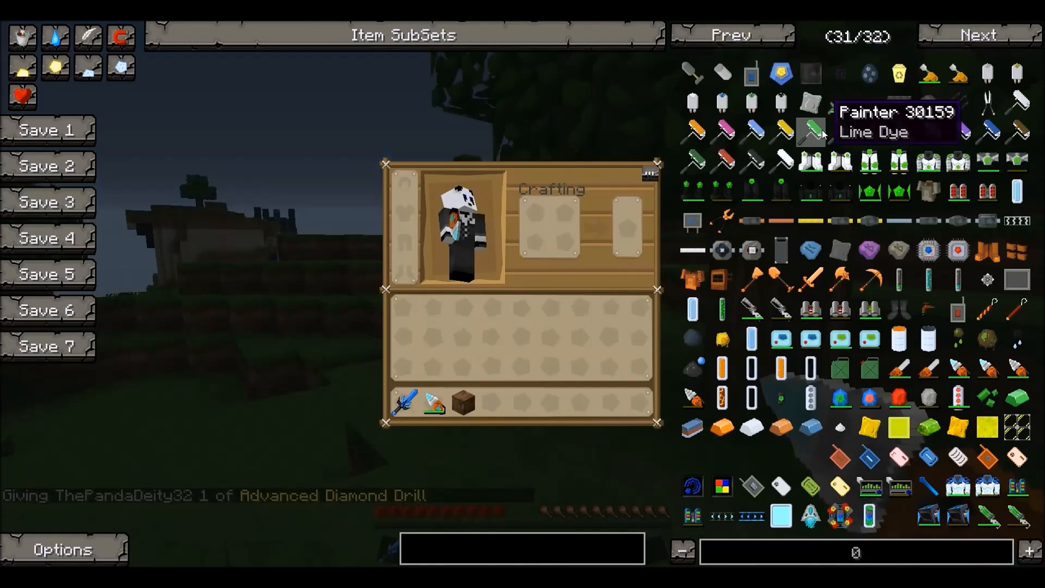
left_click(810, 277)
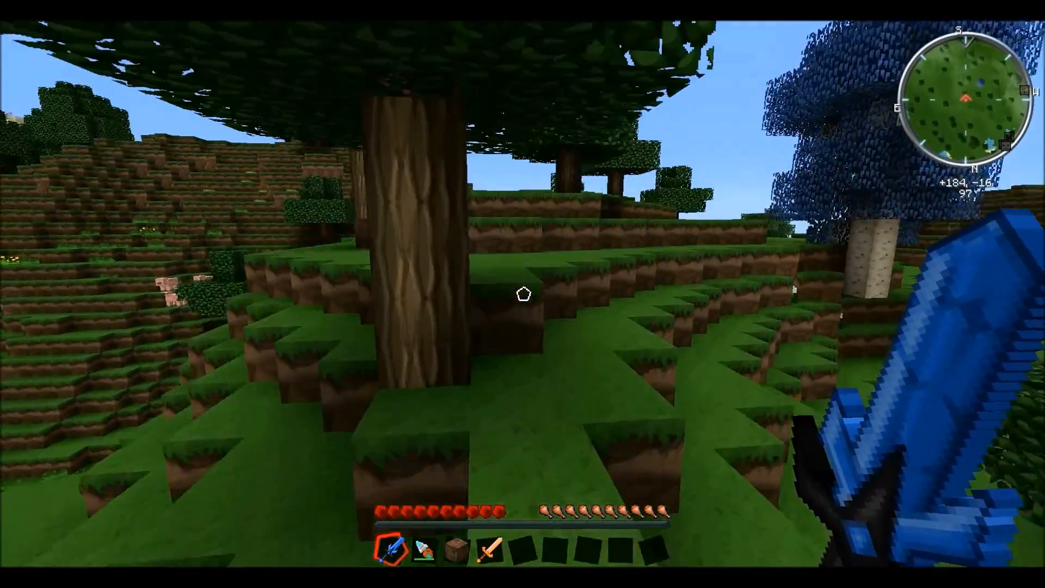
mouse_move(522, 294)
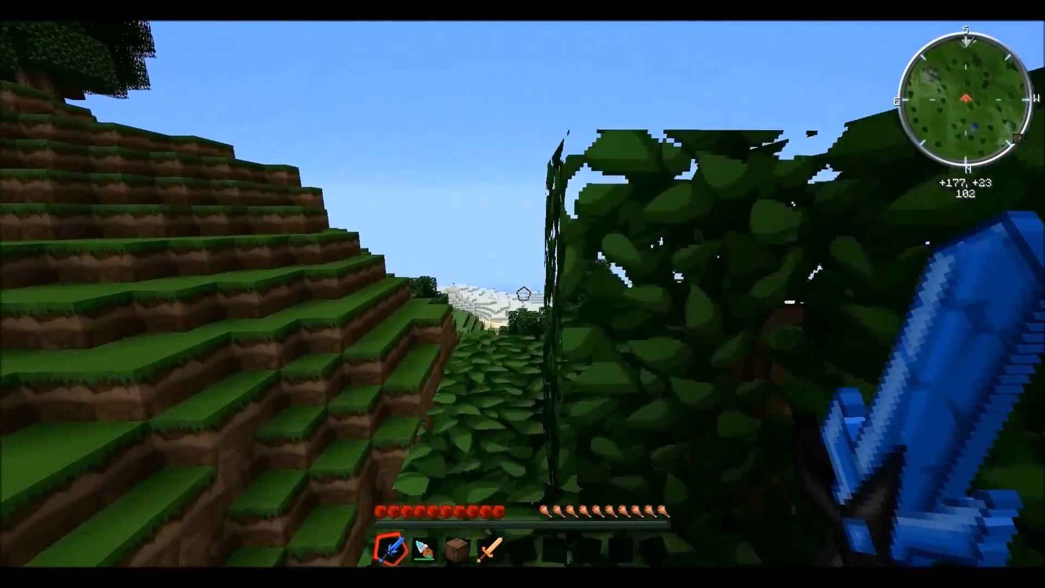
mouse_move(522, 294)
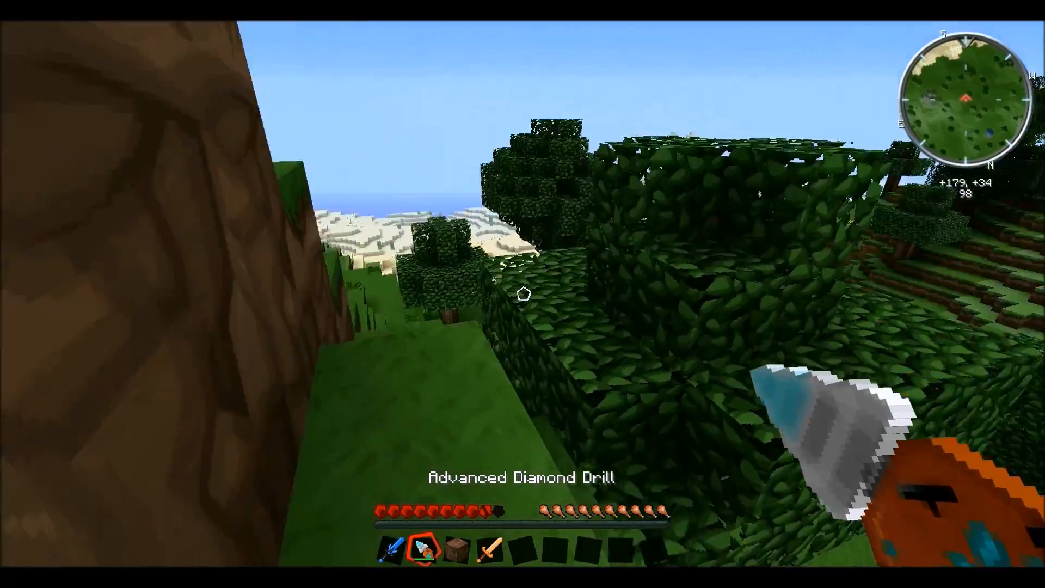
mouse_move(523, 293)
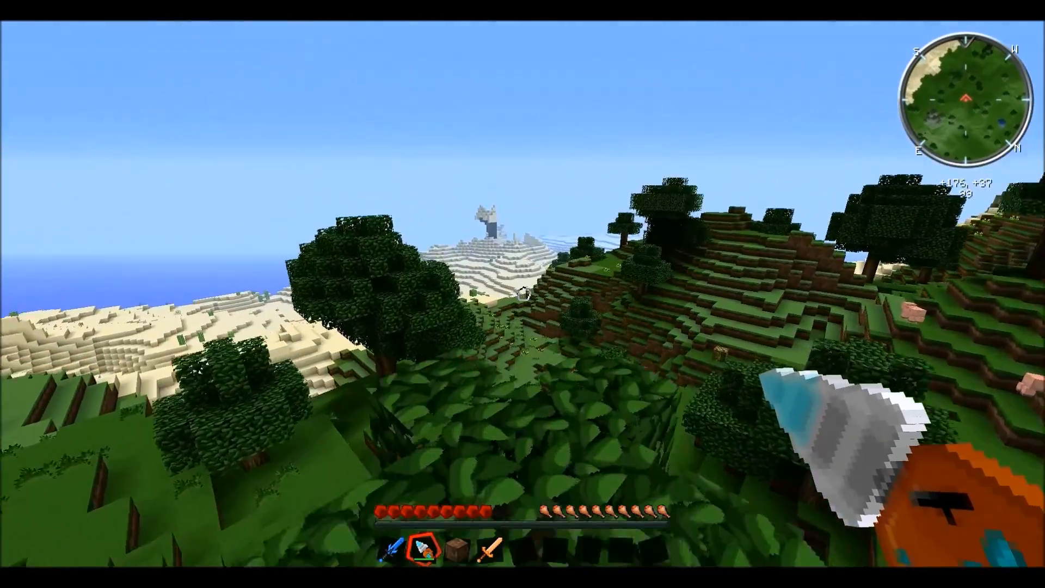
mouse_move(522, 294)
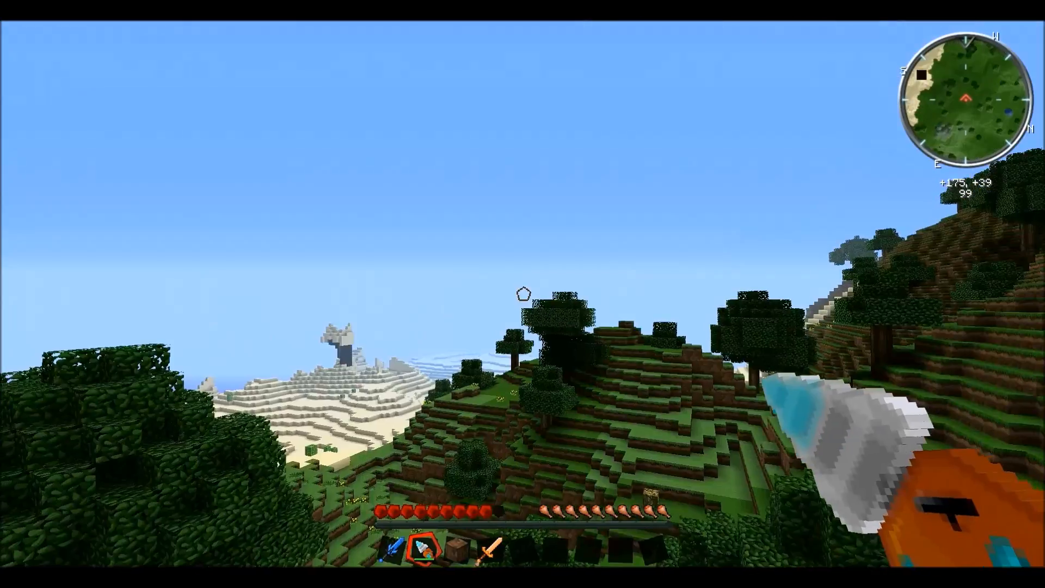